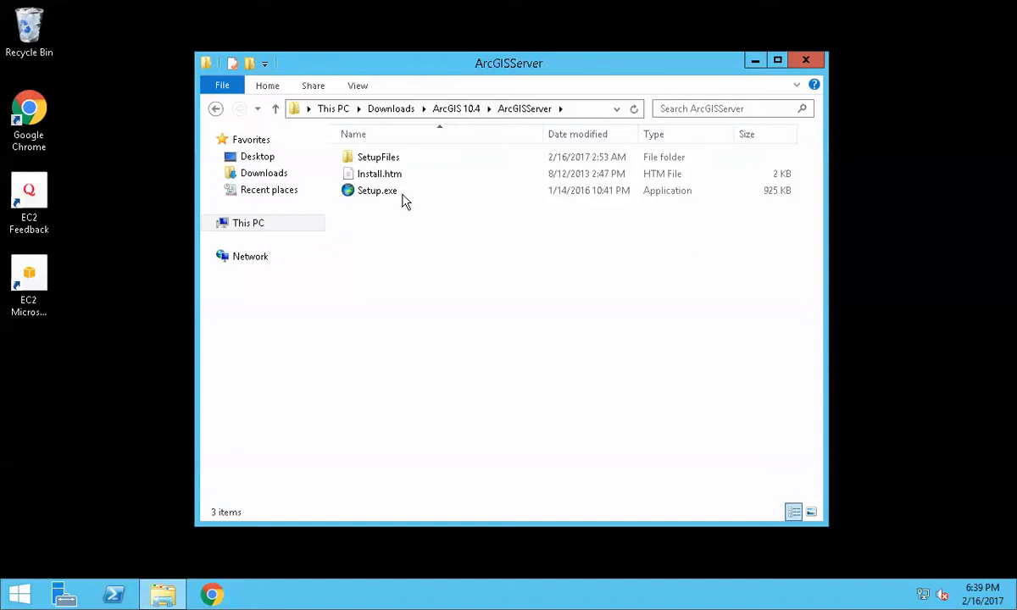
Step: Launch the ArcGIS Server installer from Setup.exe in the ArcGISServer folder
click(377, 190)
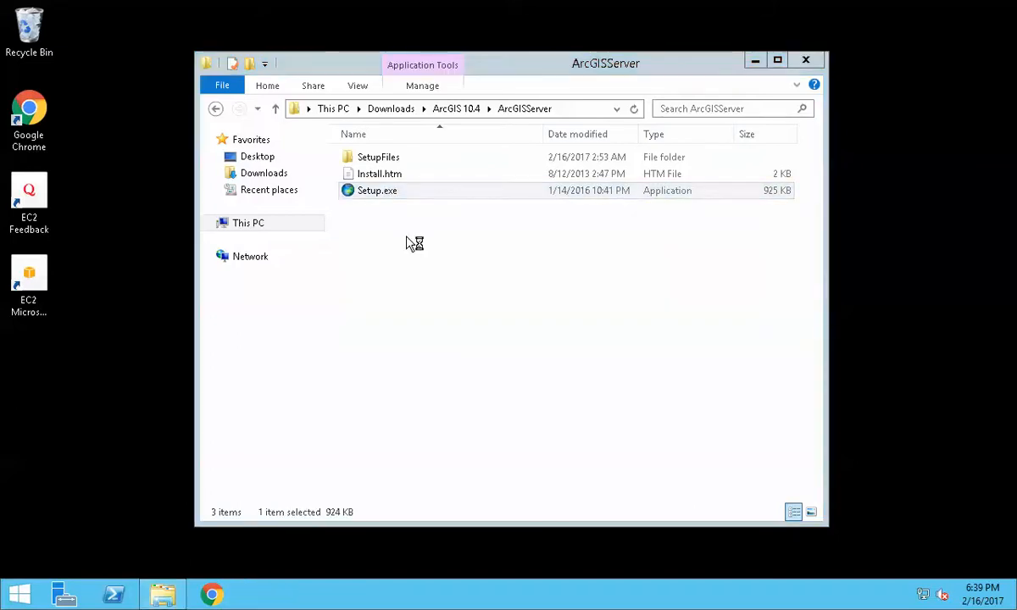
double_click(376, 190)
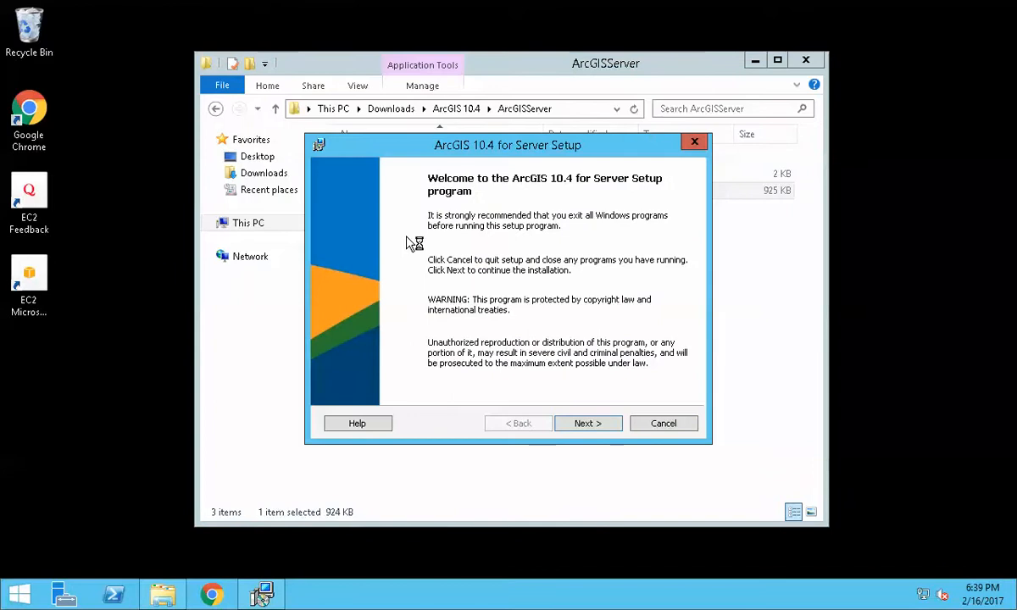
mouse_move(481, 236)
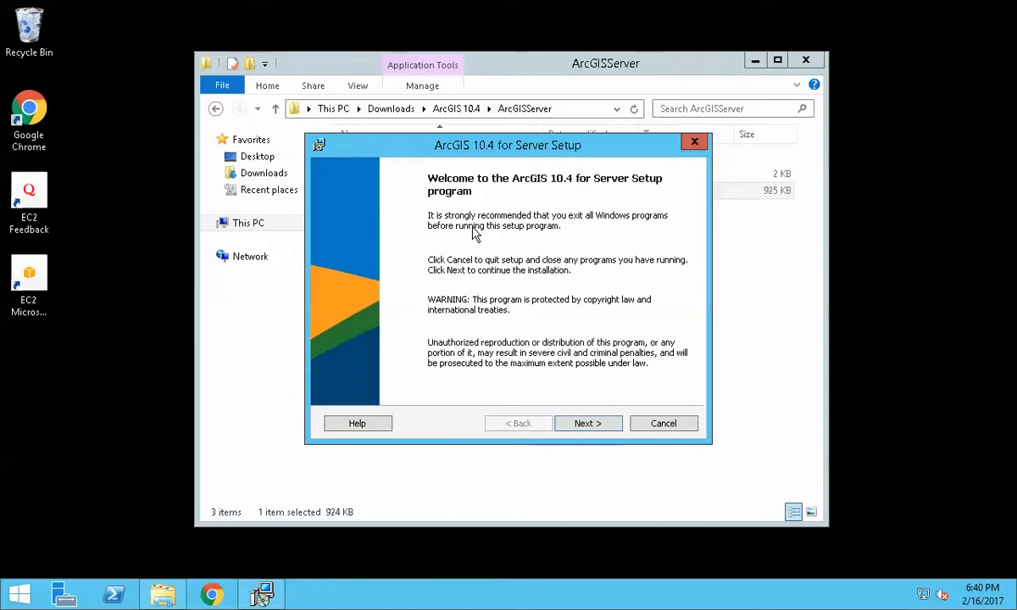
mouse_move(482, 210)
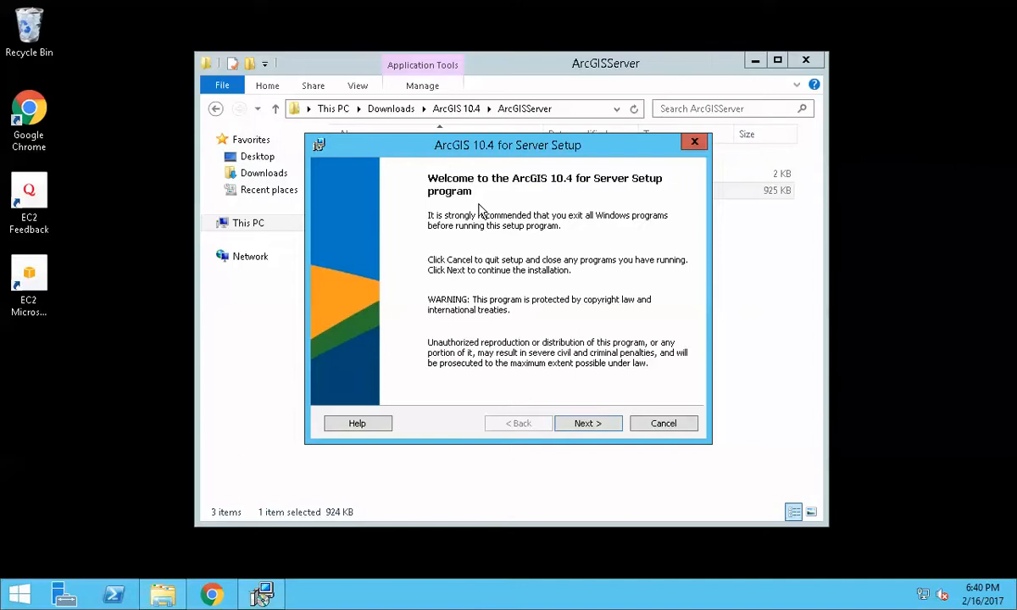
mouse_move(614, 407)
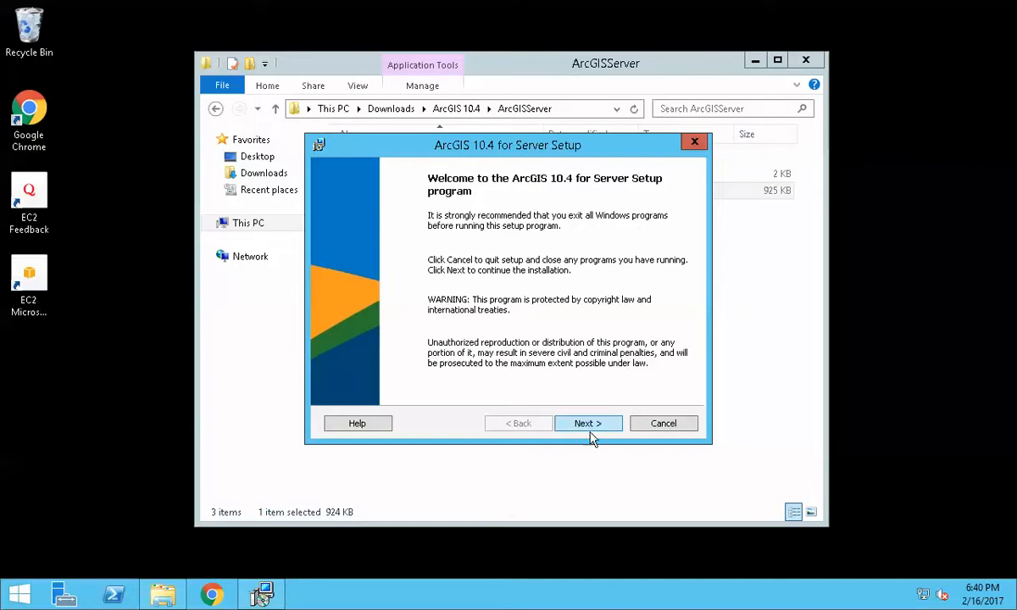
Step: Continue past the welcome page and accept the license agreement
click(589, 424)
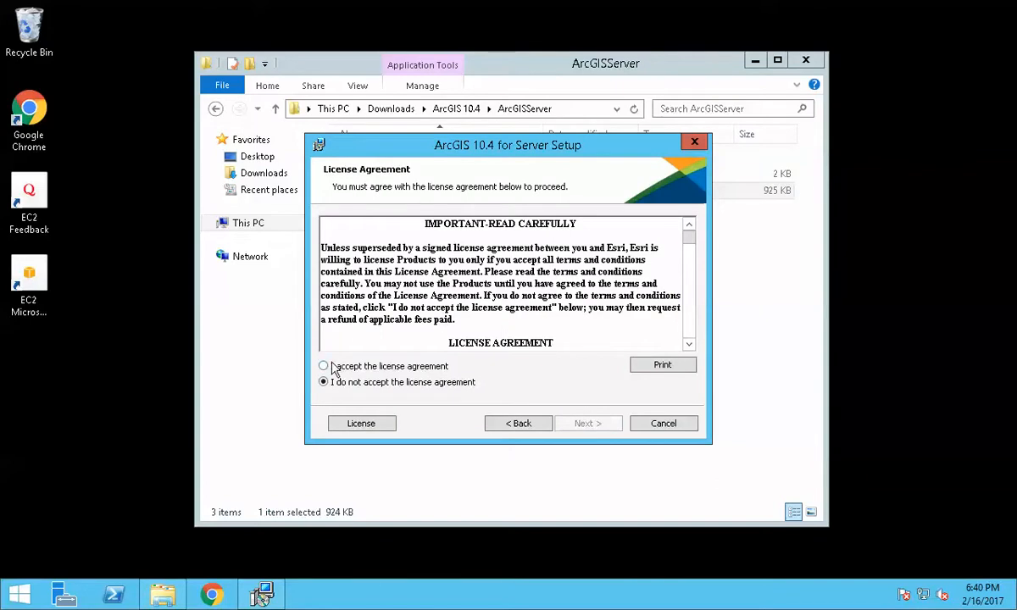
click(322, 367)
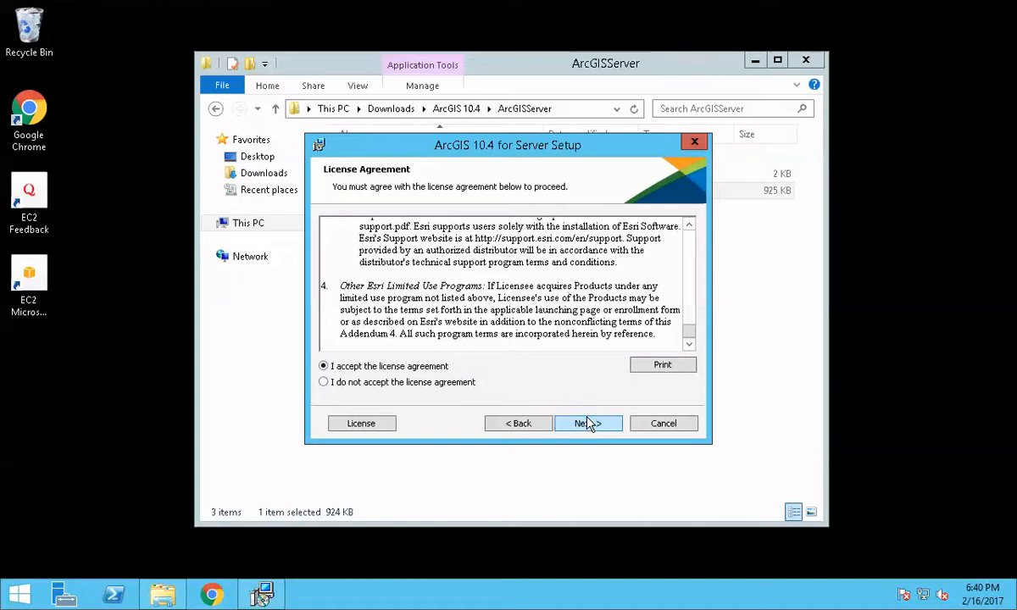
Step: Advance from the license agreement to the Select Features page
click(589, 424)
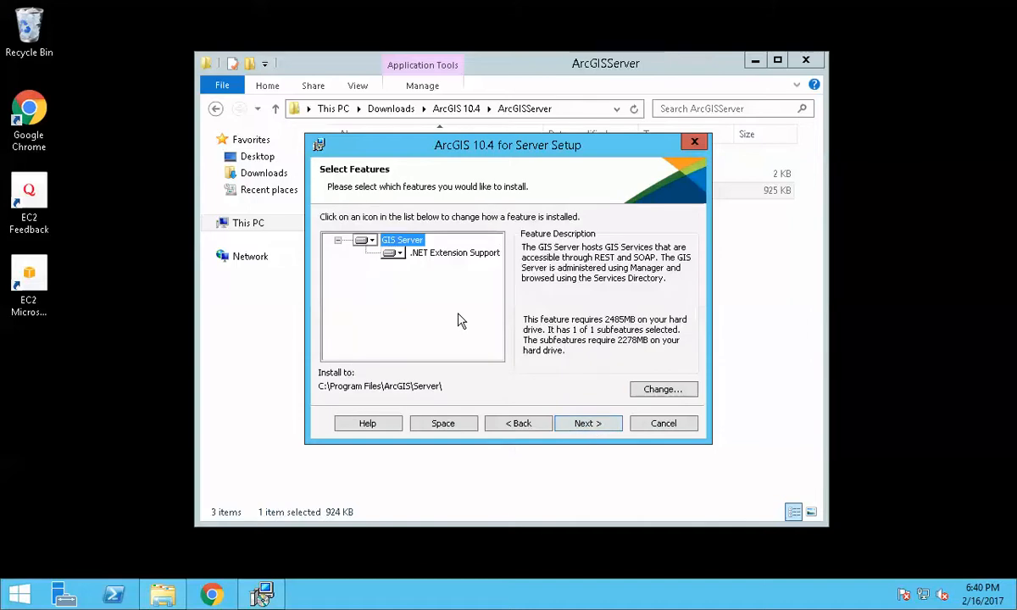
mouse_move(455, 295)
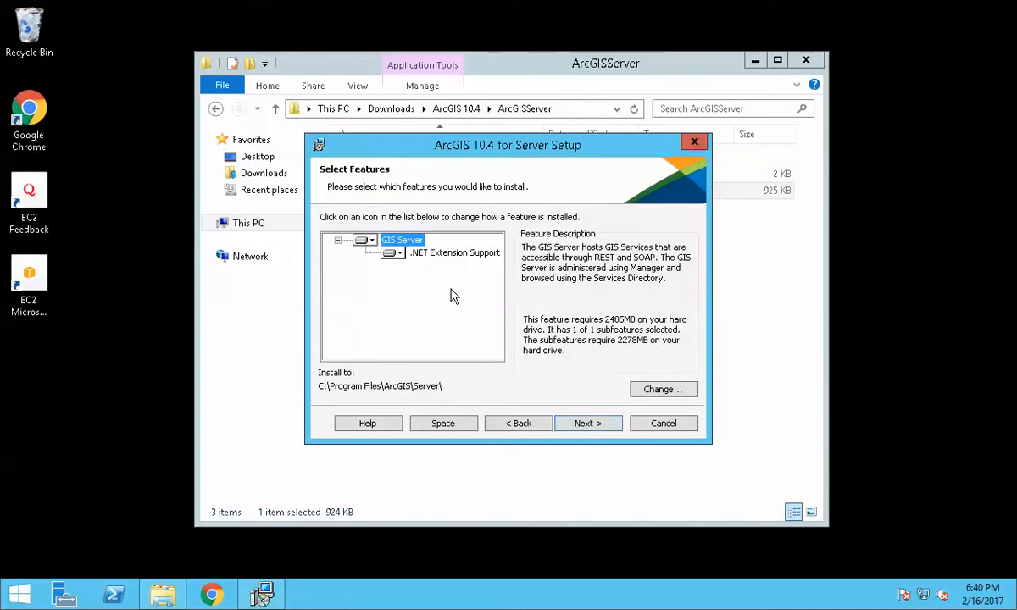
mouse_move(407, 254)
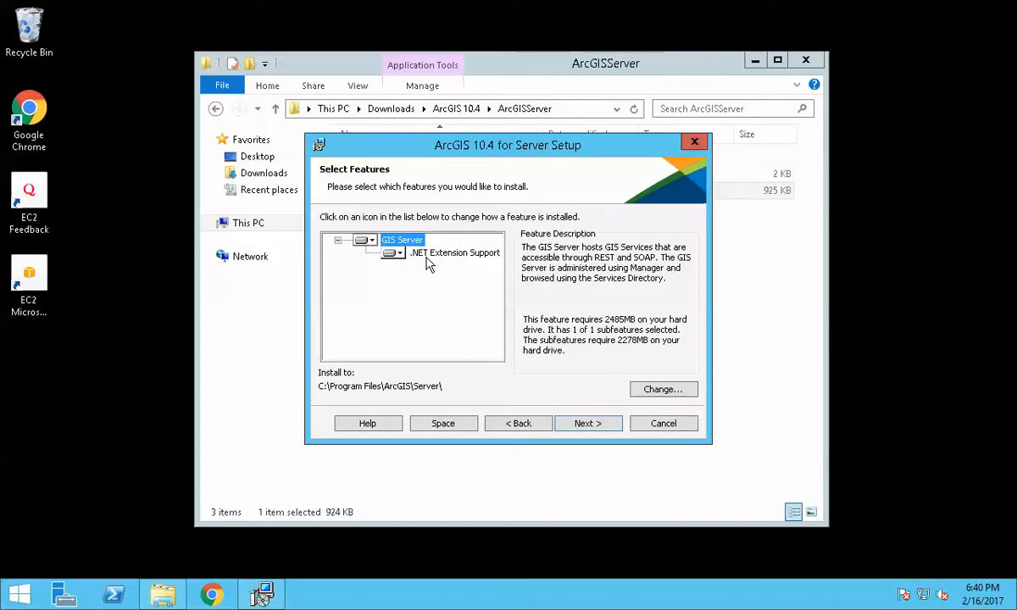
mouse_move(380, 390)
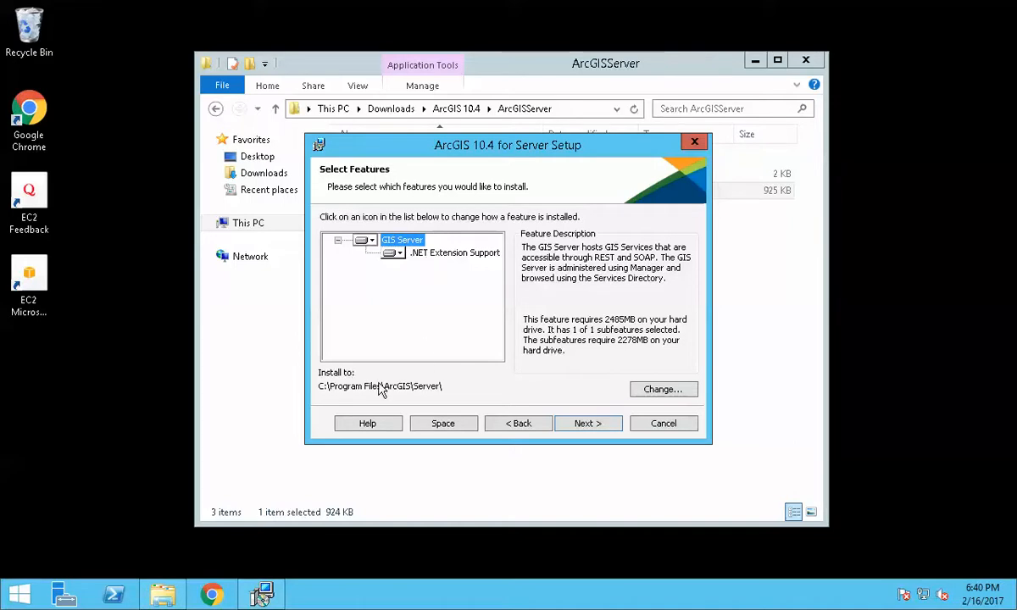
mouse_move(366, 395)
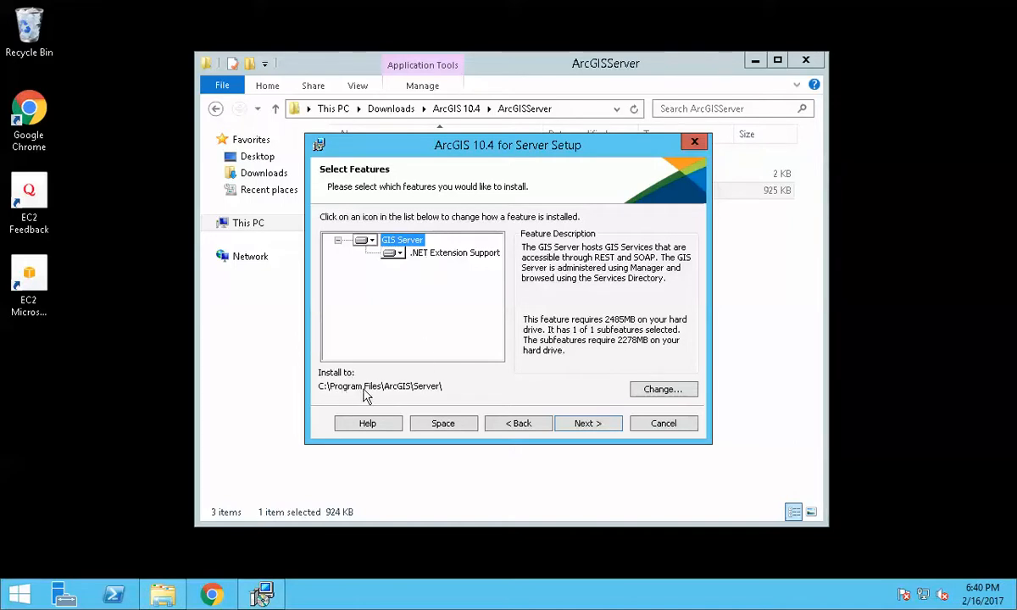
mouse_move(440, 397)
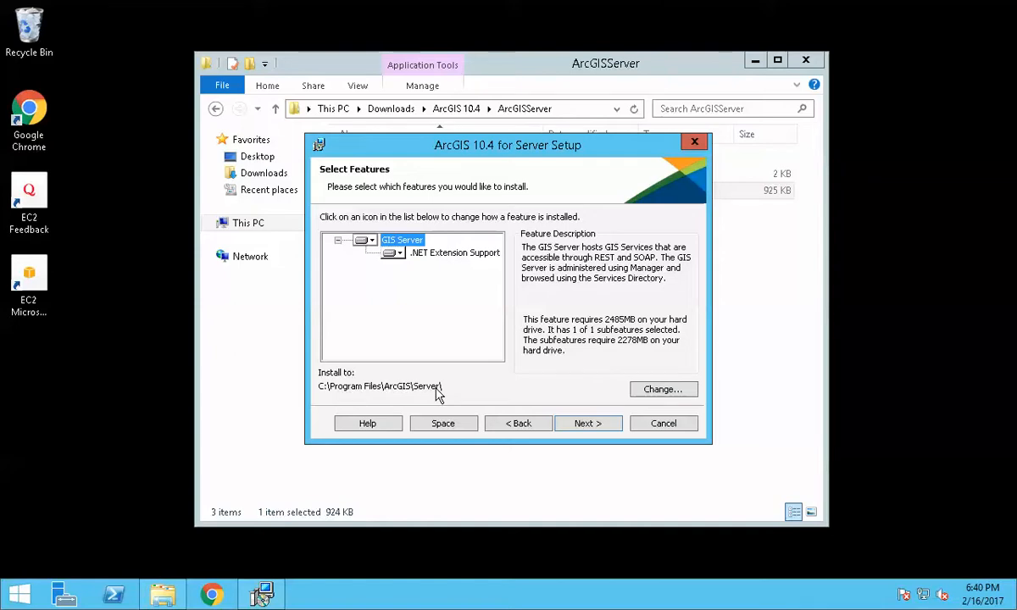
mouse_move(376, 397)
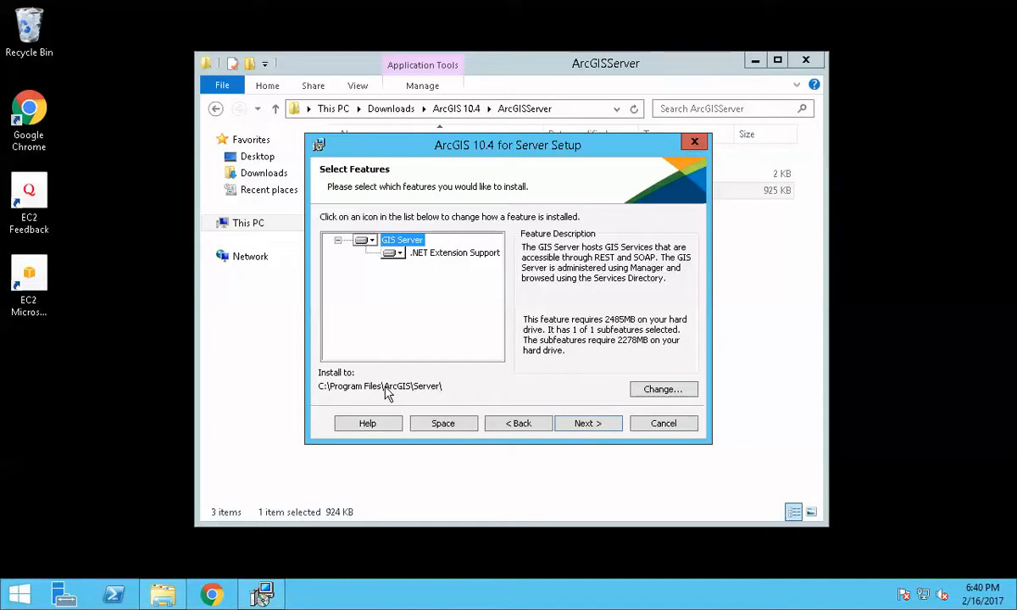
mouse_move(371, 397)
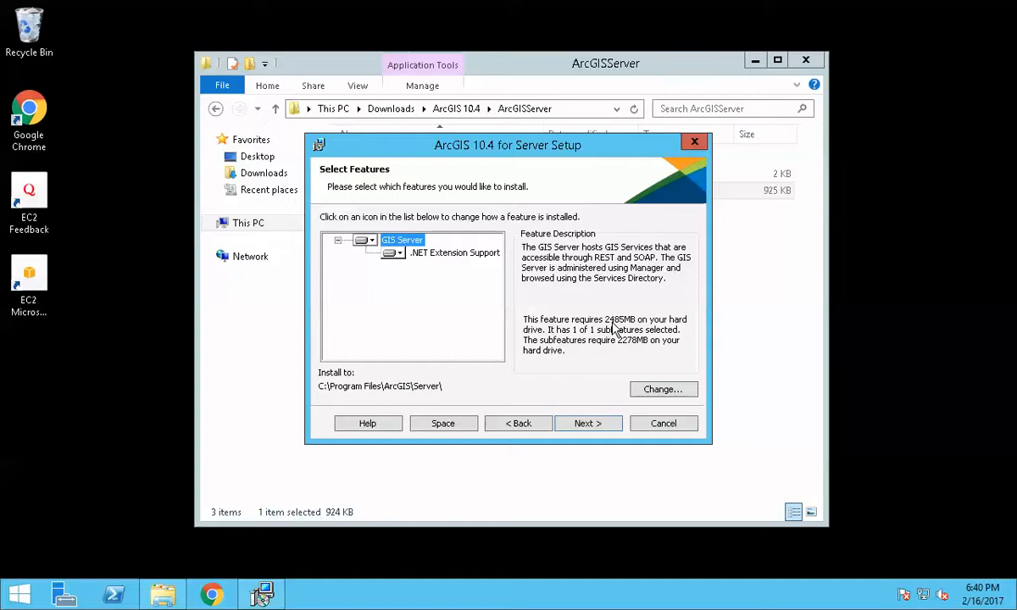
mouse_move(559, 349)
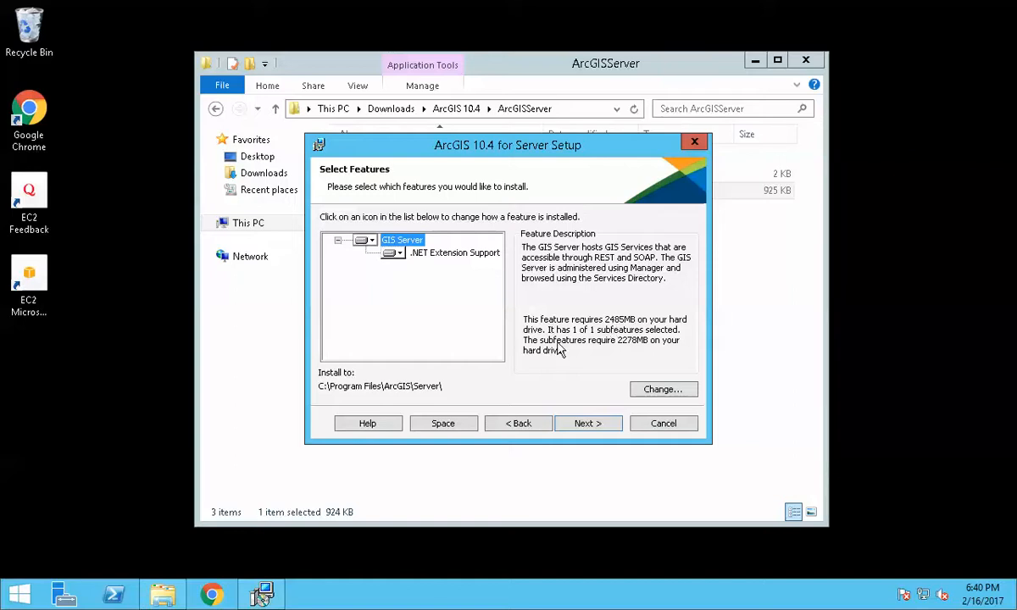
mouse_move(570, 357)
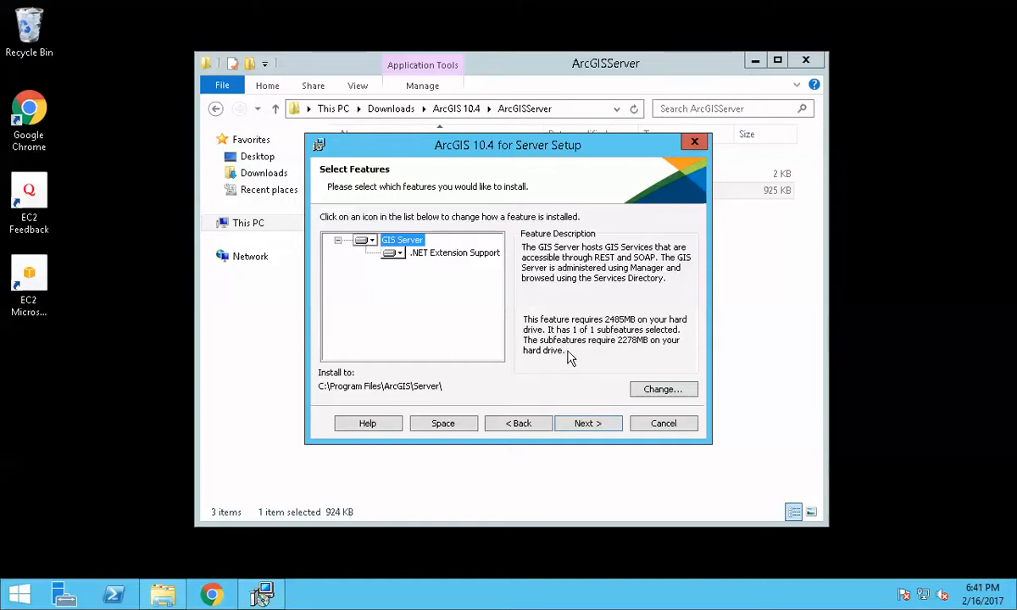
Step: Keep the default features and install location and reach the Python Destination Folder page
click(587, 424)
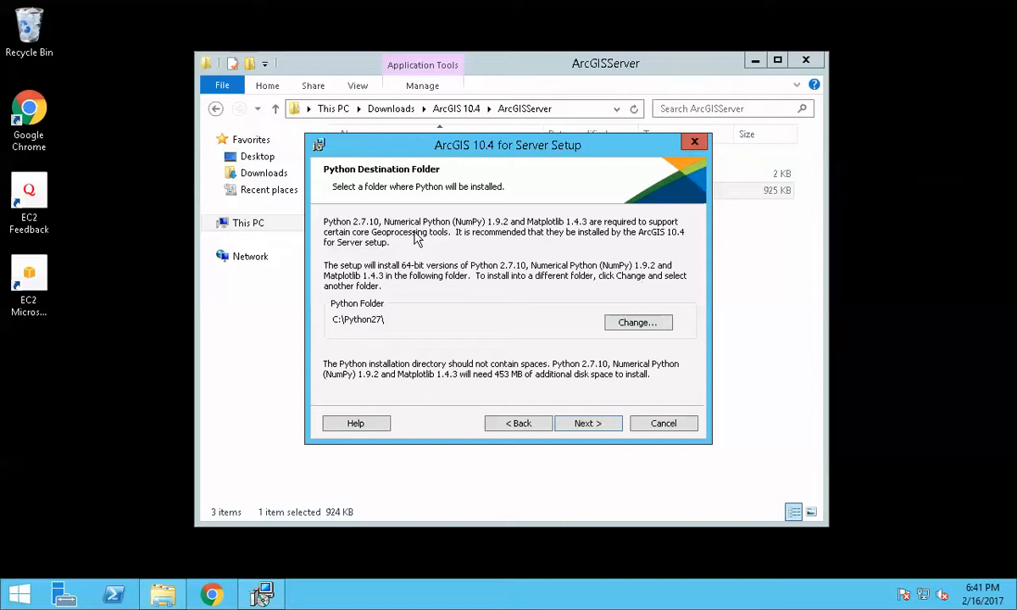
mouse_move(414, 280)
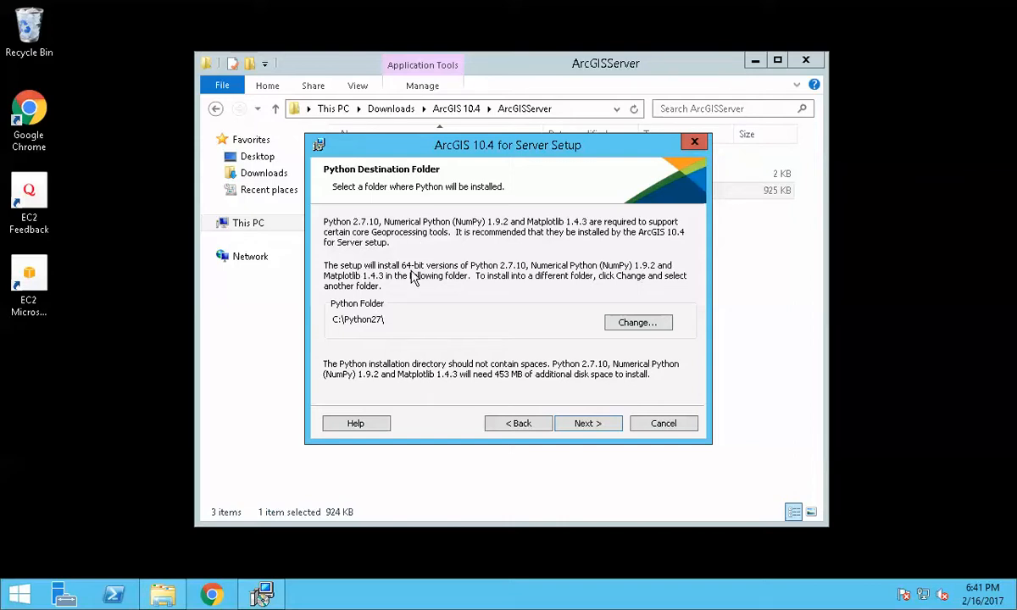
mouse_move(406, 292)
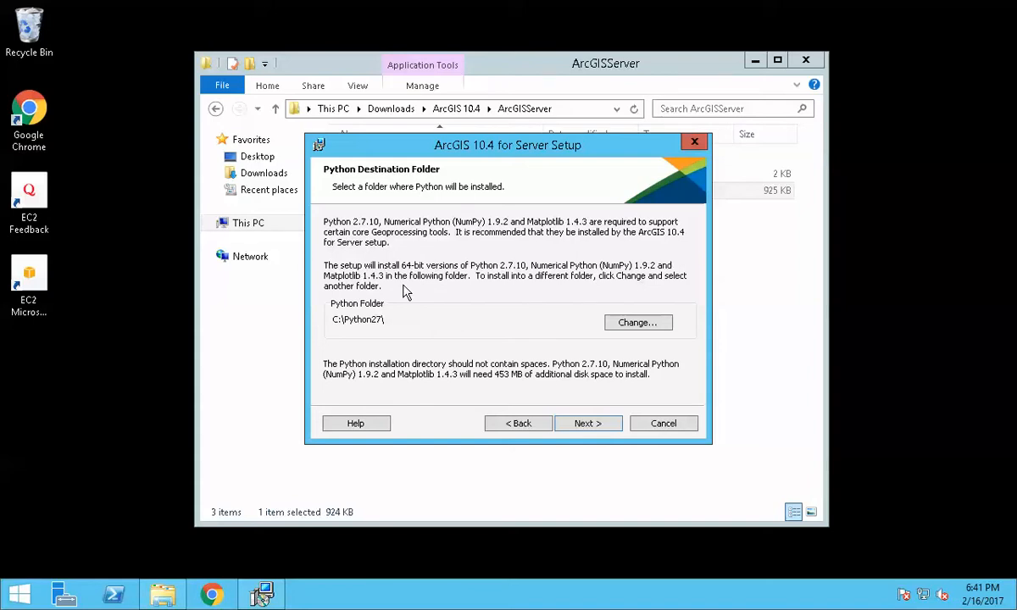
mouse_move(415, 281)
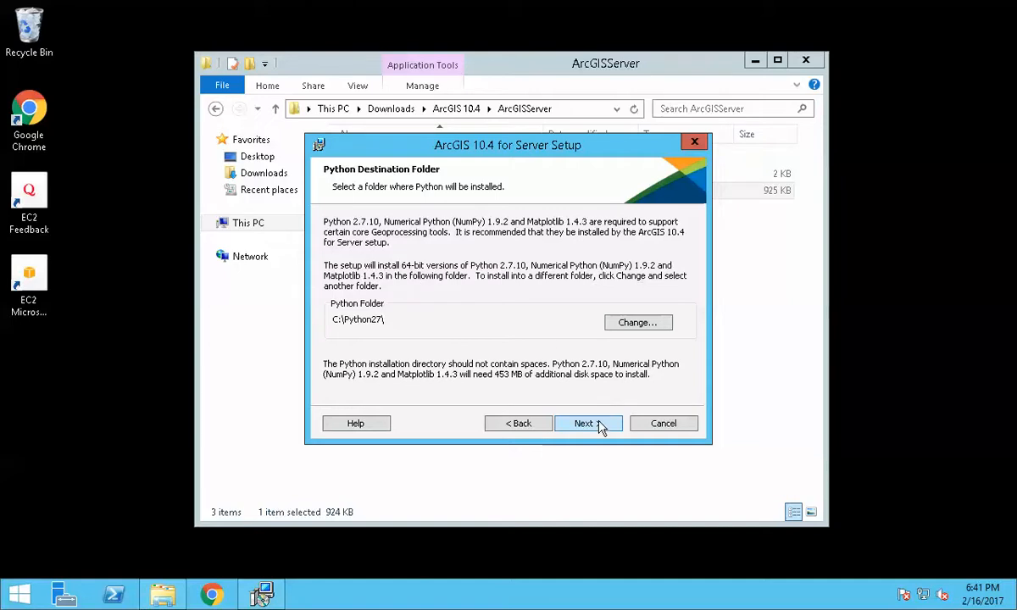
Step: Keep C:\Python27, then set the server account to arcgis with a confirmed password
click(583, 424)
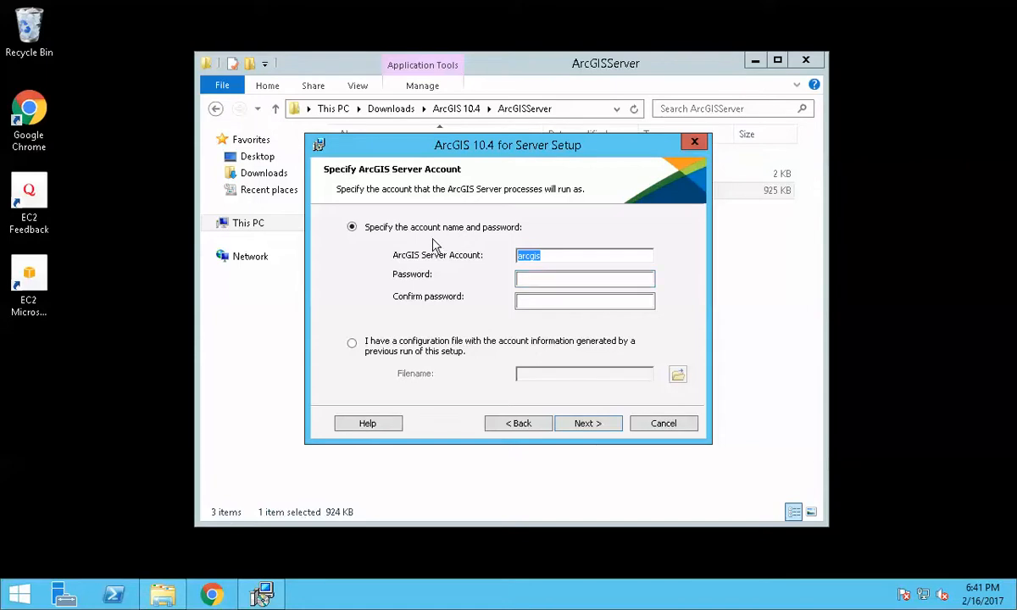
mouse_move(444, 271)
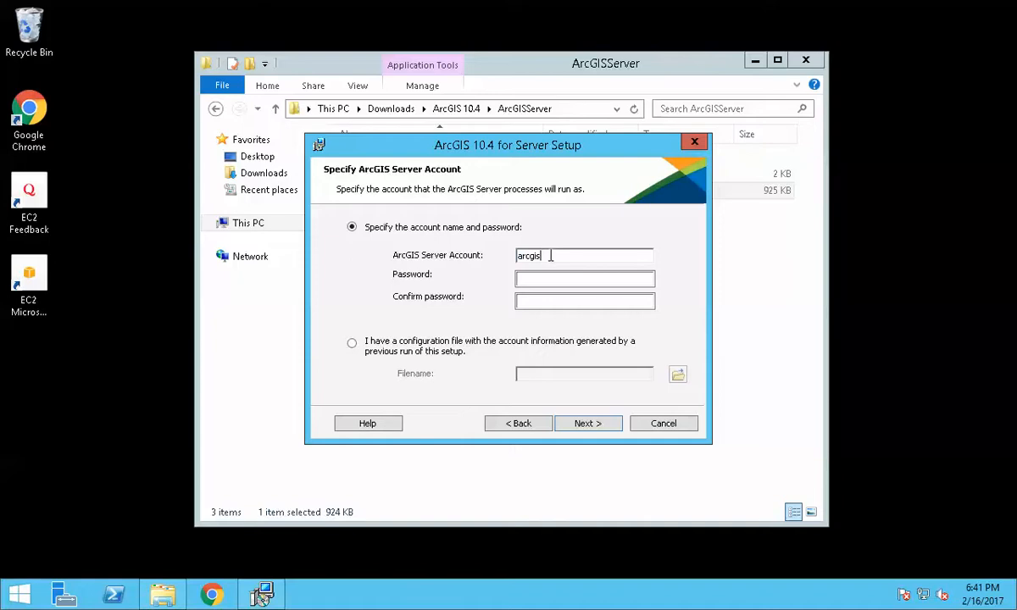
double_click(529, 255)
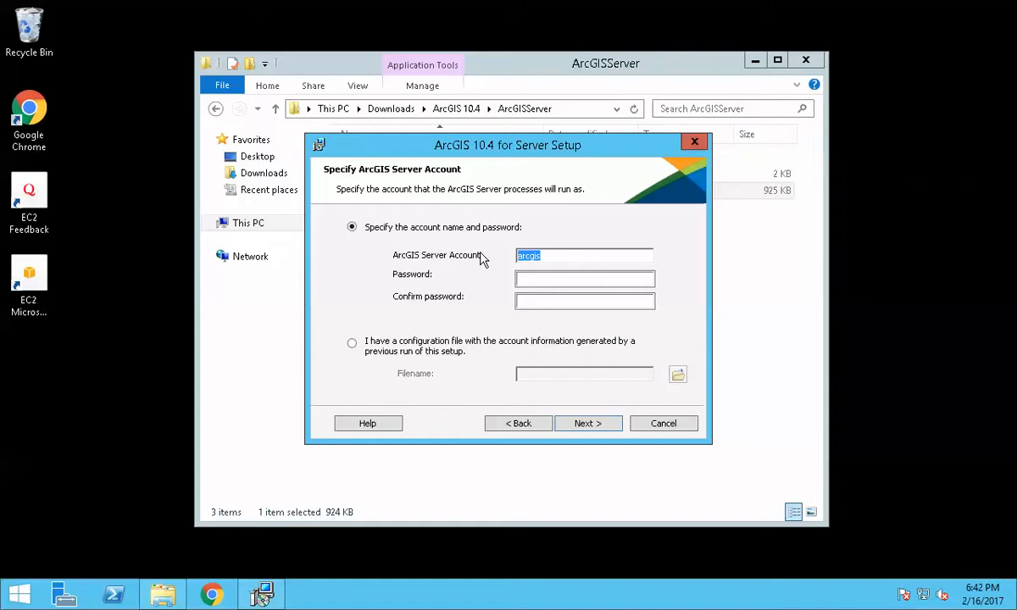
click(583, 278)
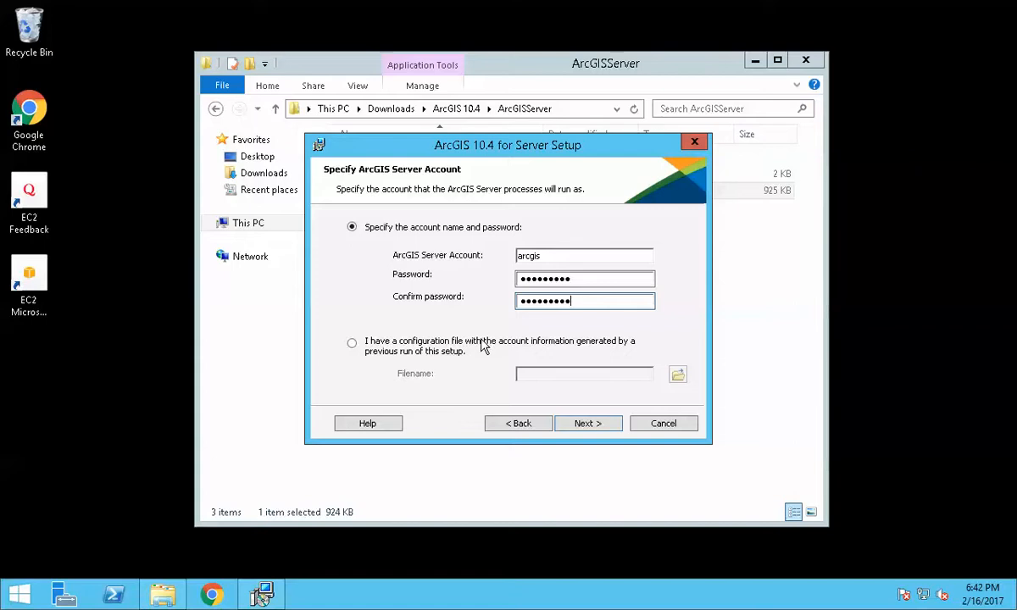
mouse_move(552, 384)
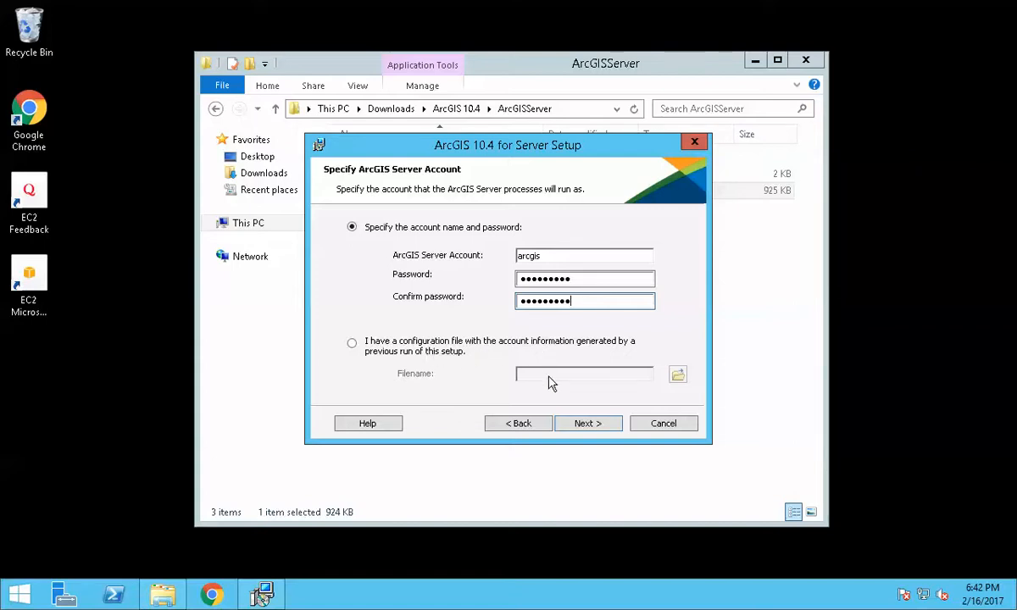
mouse_move(431, 360)
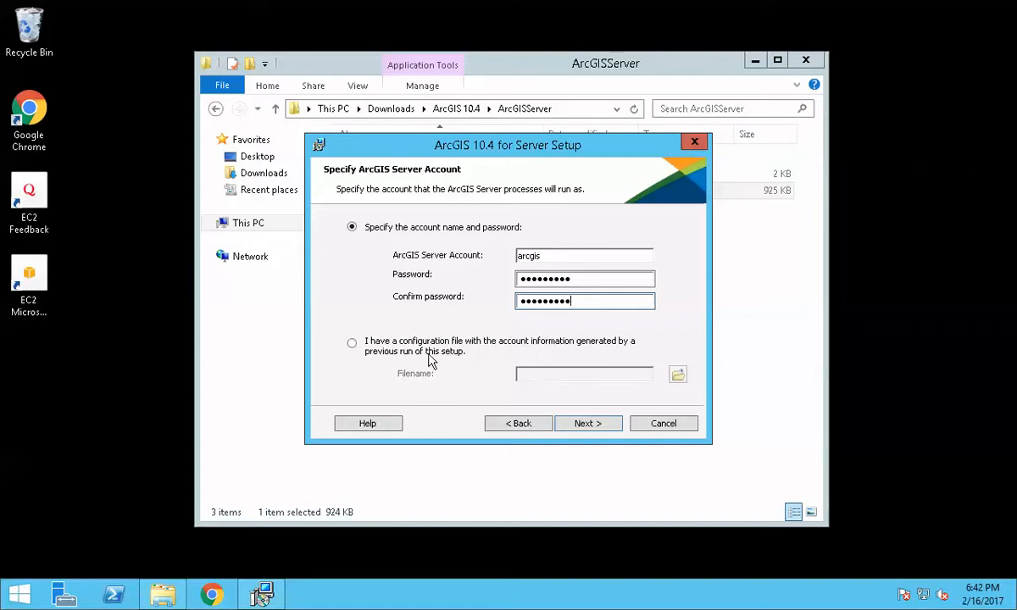
click(588, 424)
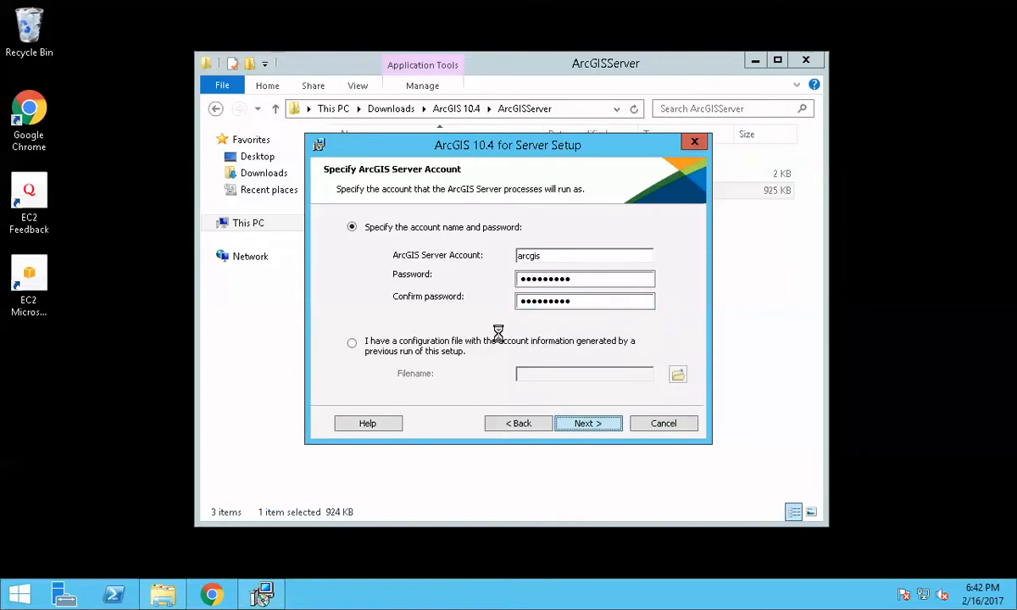
Step: Accept the account and choose the 'Export configuration file' option
click(587, 424)
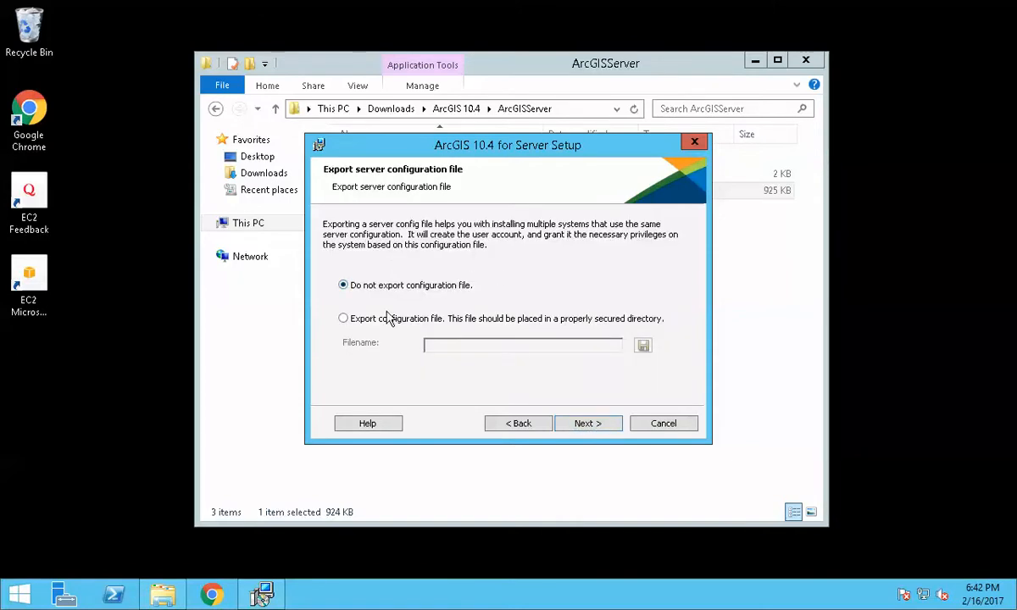
click(343, 319)
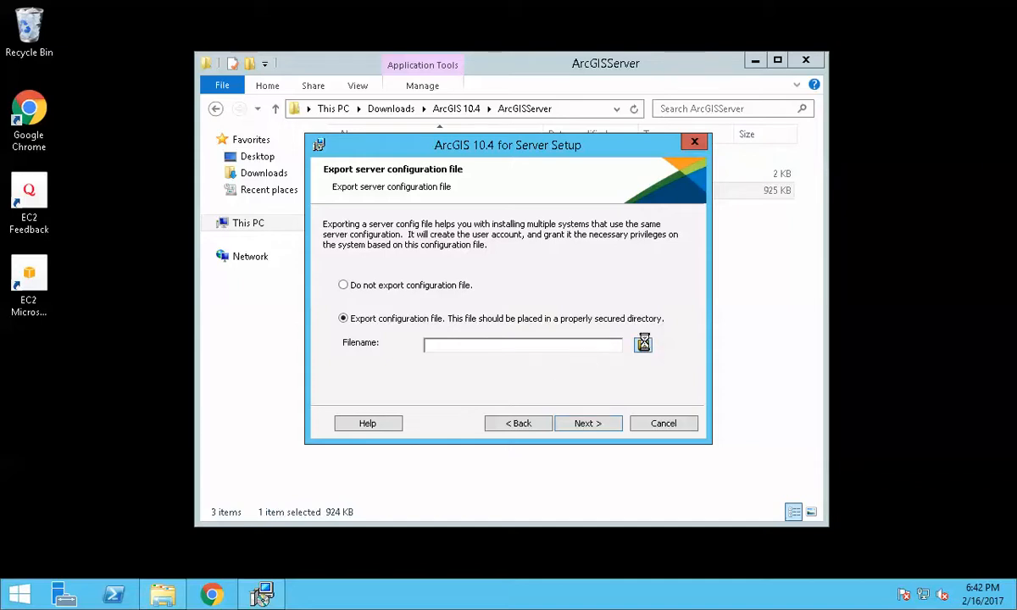
Step: Browse to Documents and create a new InstallArcGIS folder for the configuration file
click(643, 343)
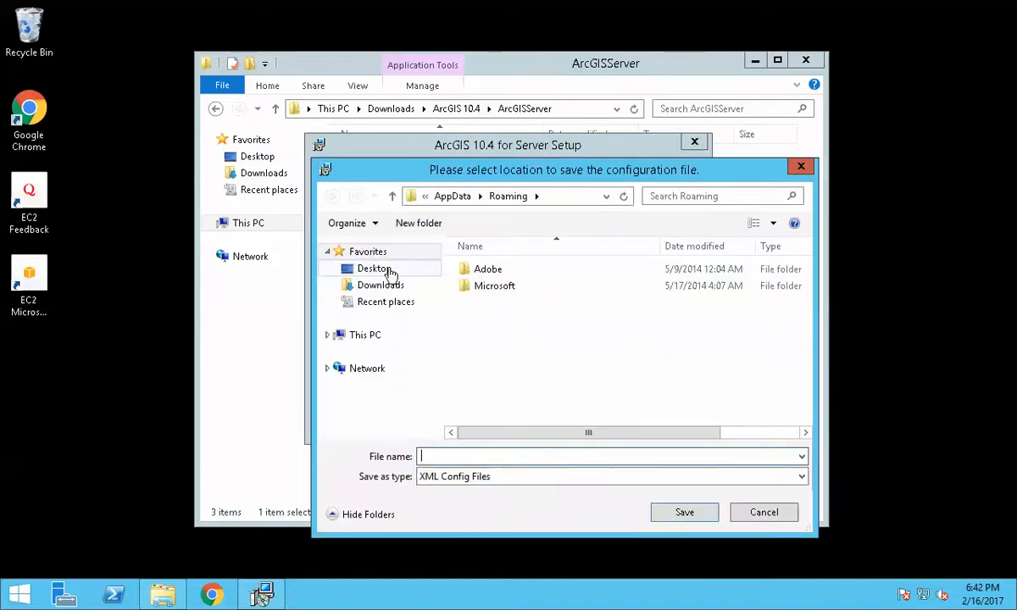
click(365, 335)
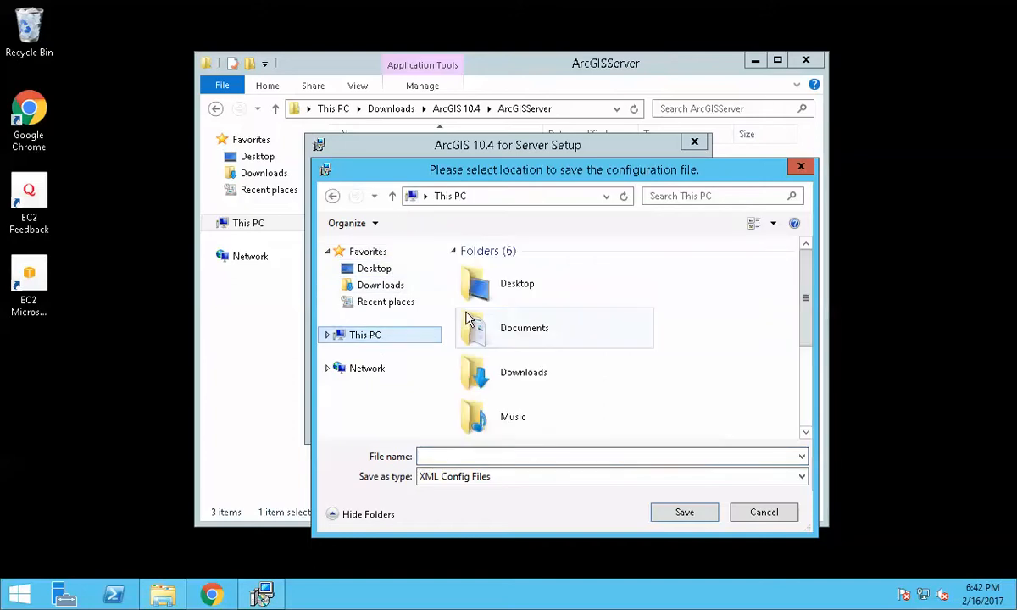
double_click(524, 329)
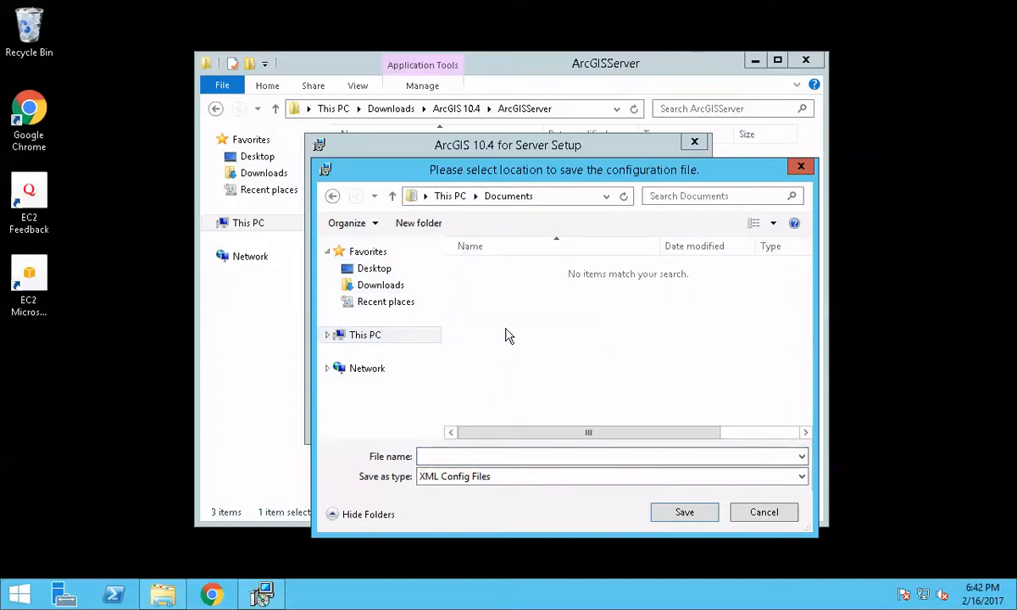
right_click(509, 336)
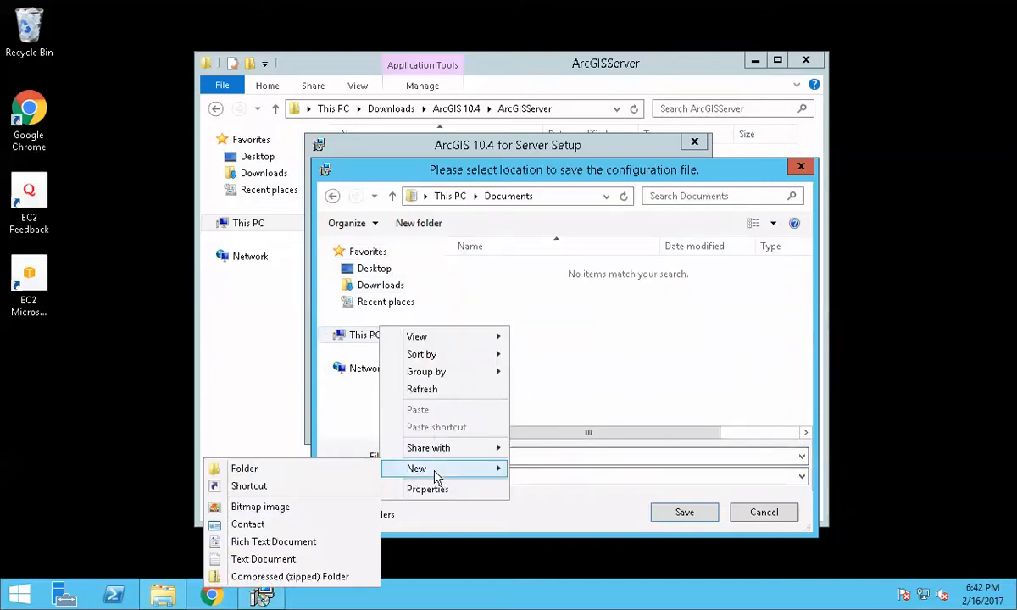
click(244, 468)
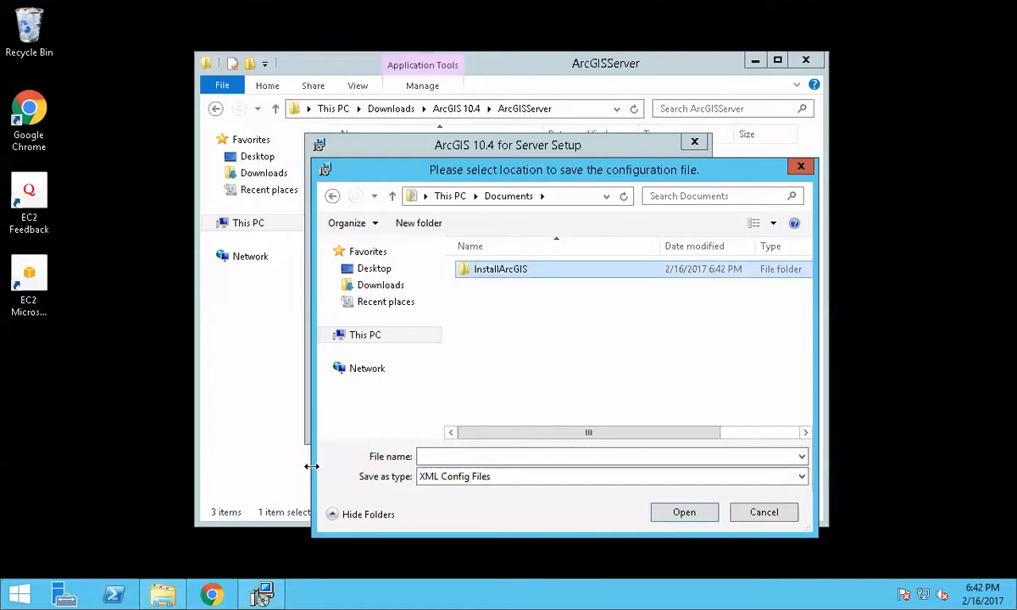
double_click(500, 268)
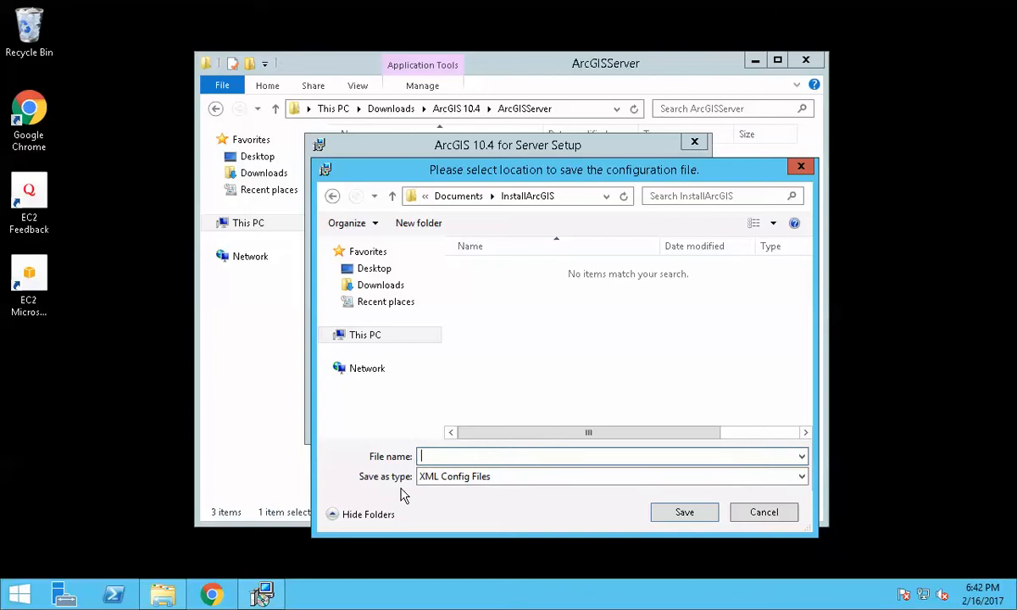
Step: Save the configuration file as Feb2017ArcGISInstall in the InstallArcGIS folder
text(Feb2)
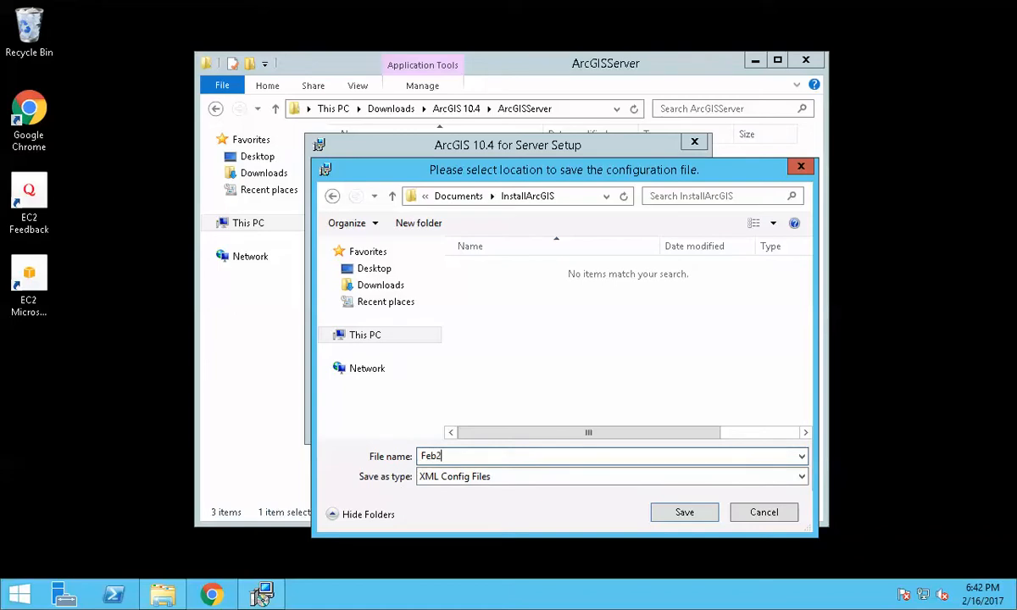
text(017ArcGIS)
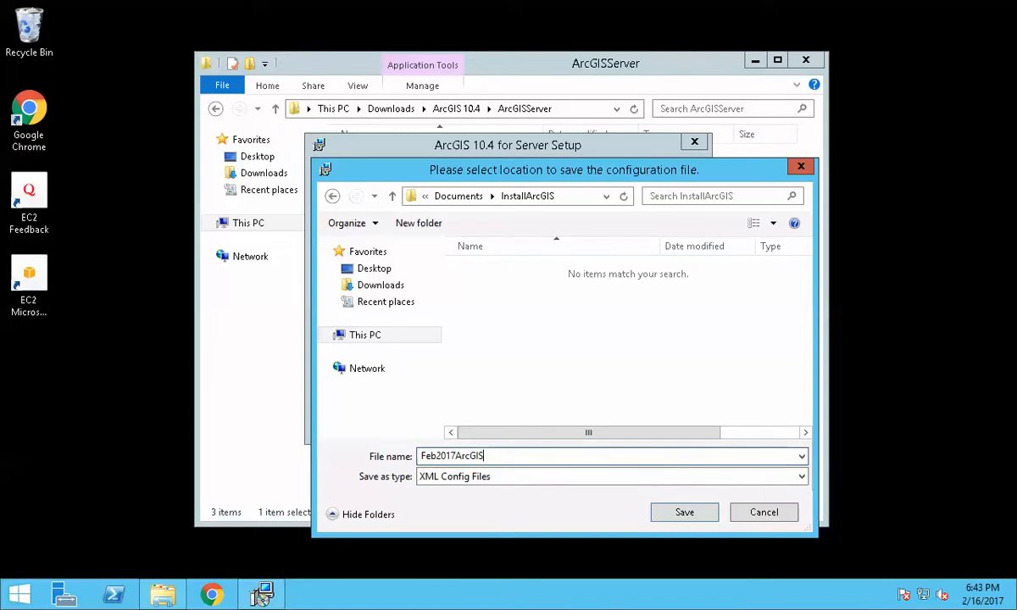
text(Install)
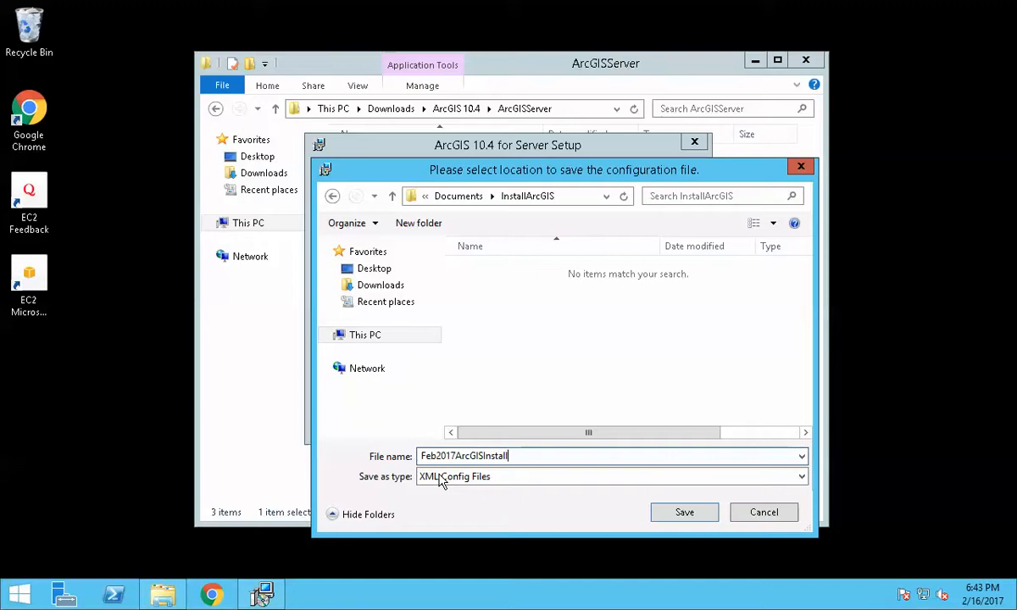
click(685, 512)
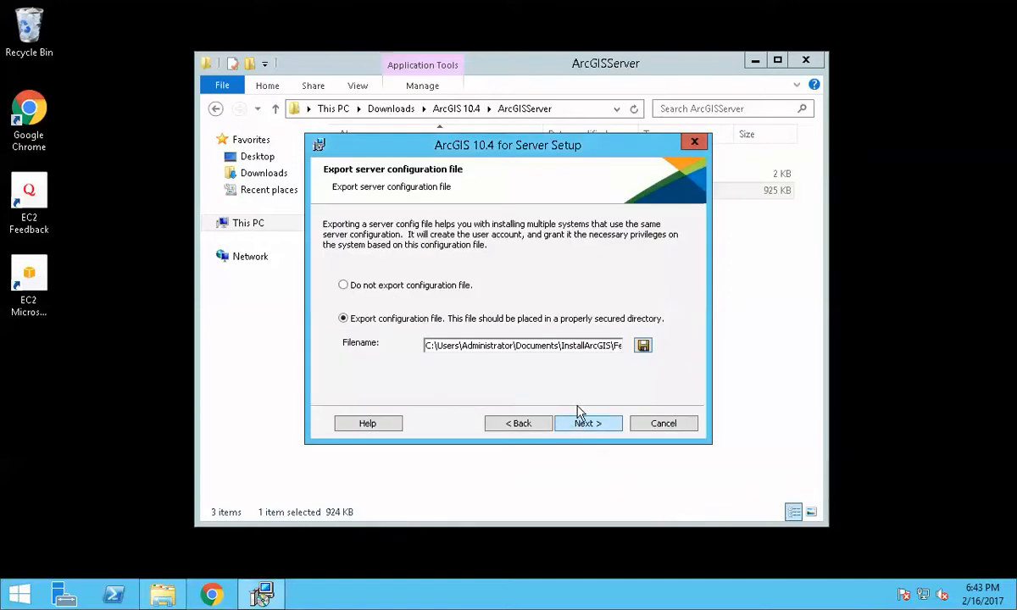
Step: Proceed to the ready-to-install page and start installing ArcGIS 10.4 for Server
click(587, 424)
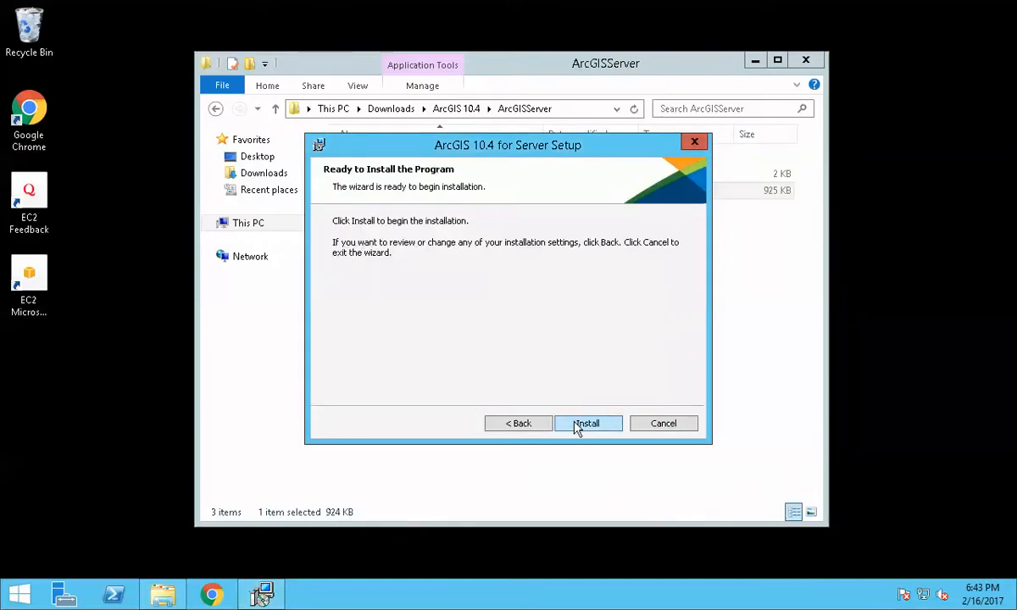
click(587, 424)
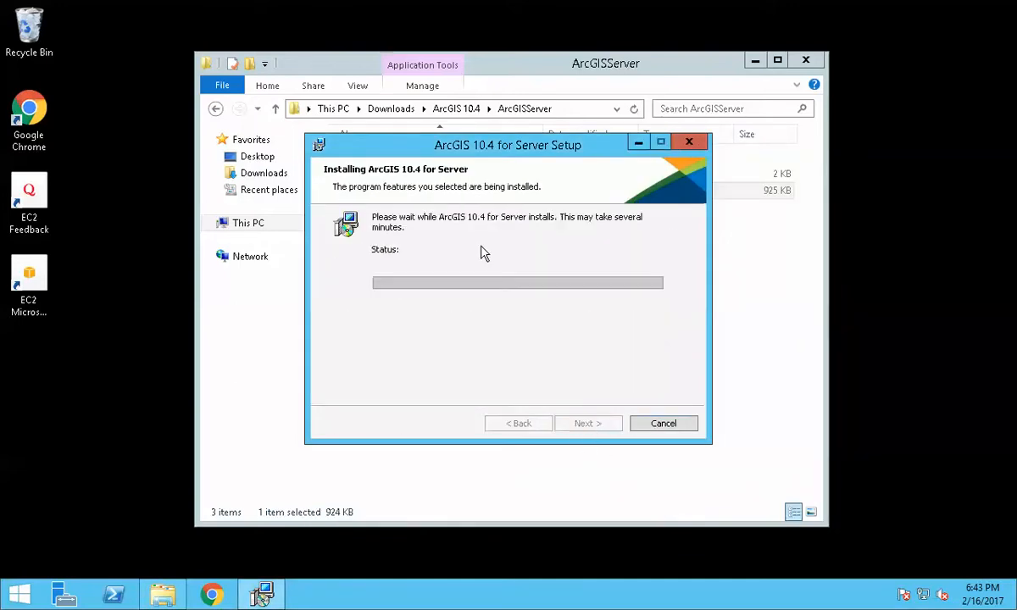
mouse_move(474, 244)
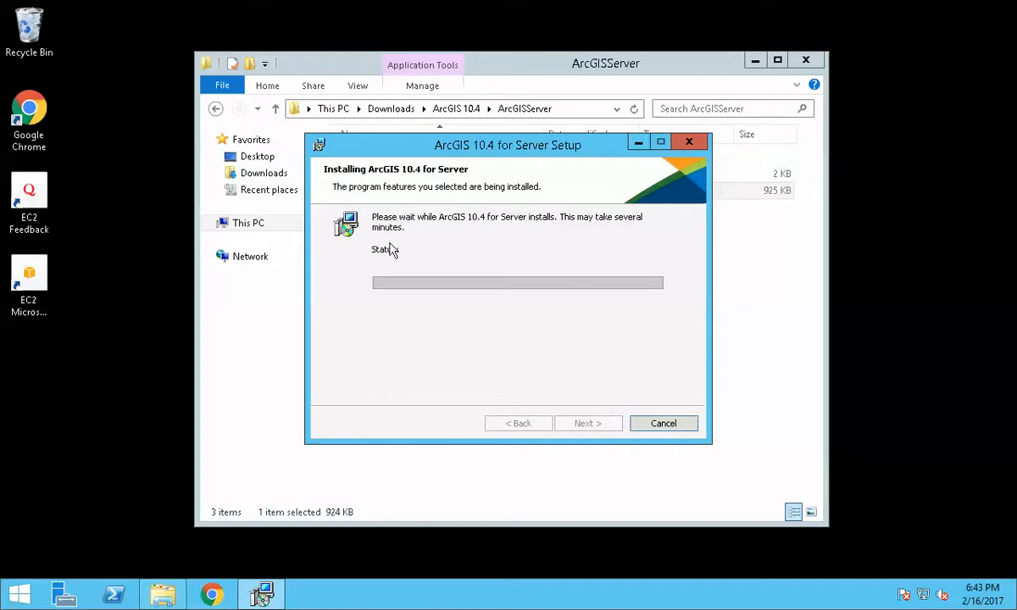
mouse_move(390, 247)
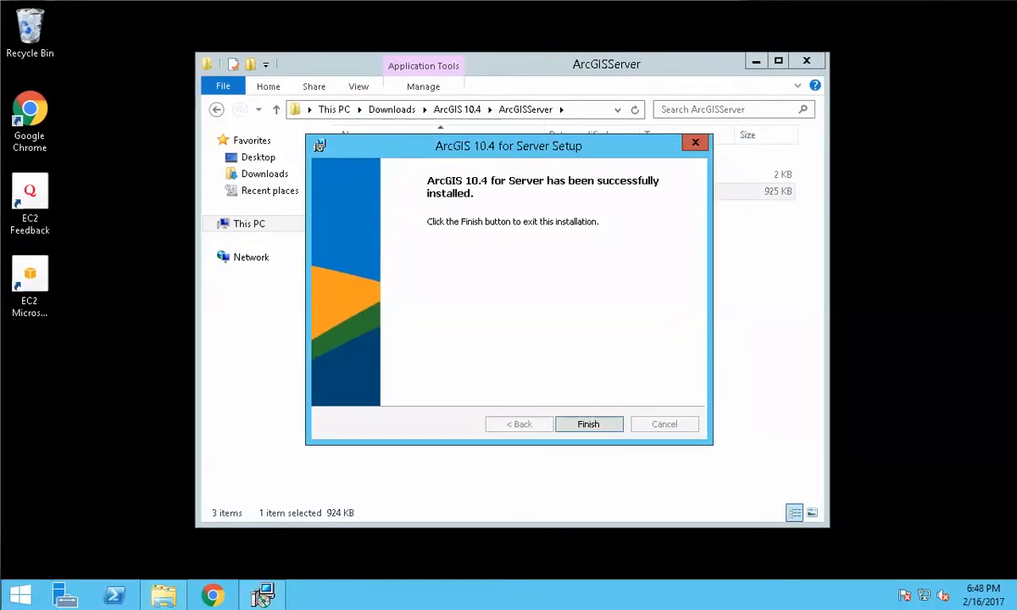
mouse_move(521, 207)
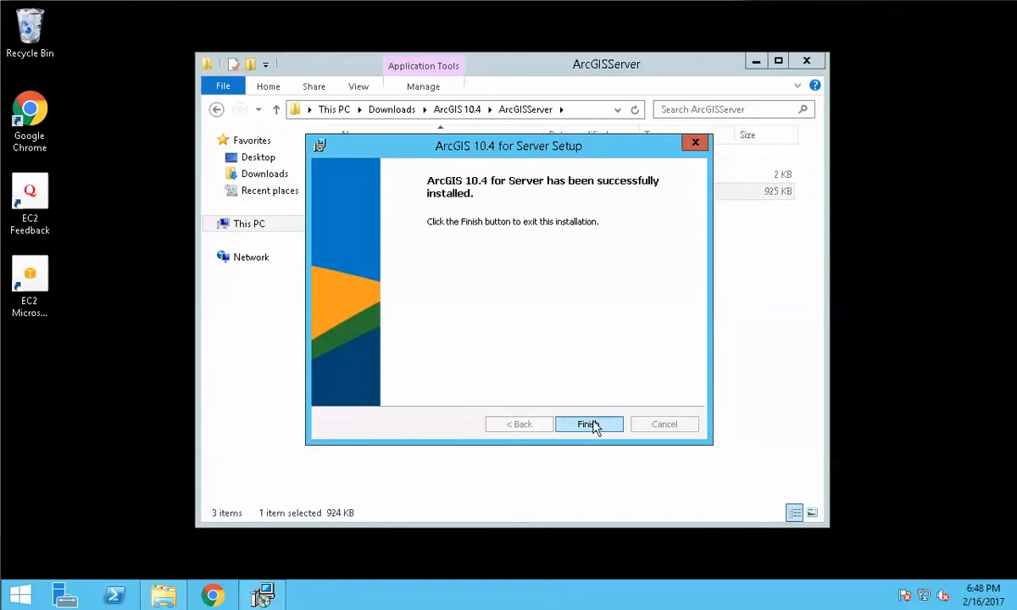
Step: Finish the install and load the .prvc authorization file from the Desktop
click(589, 424)
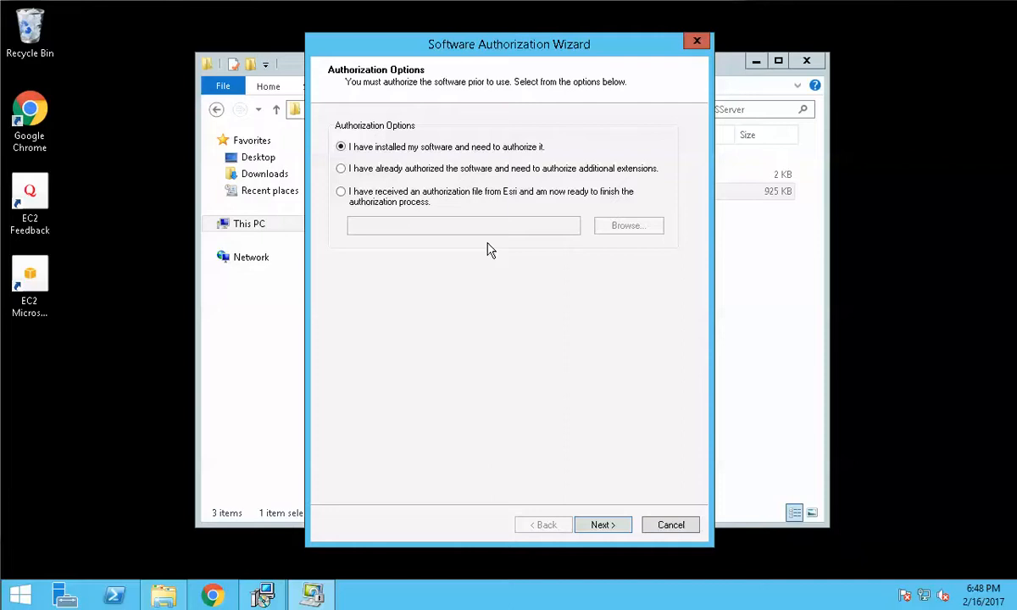
mouse_move(410, 116)
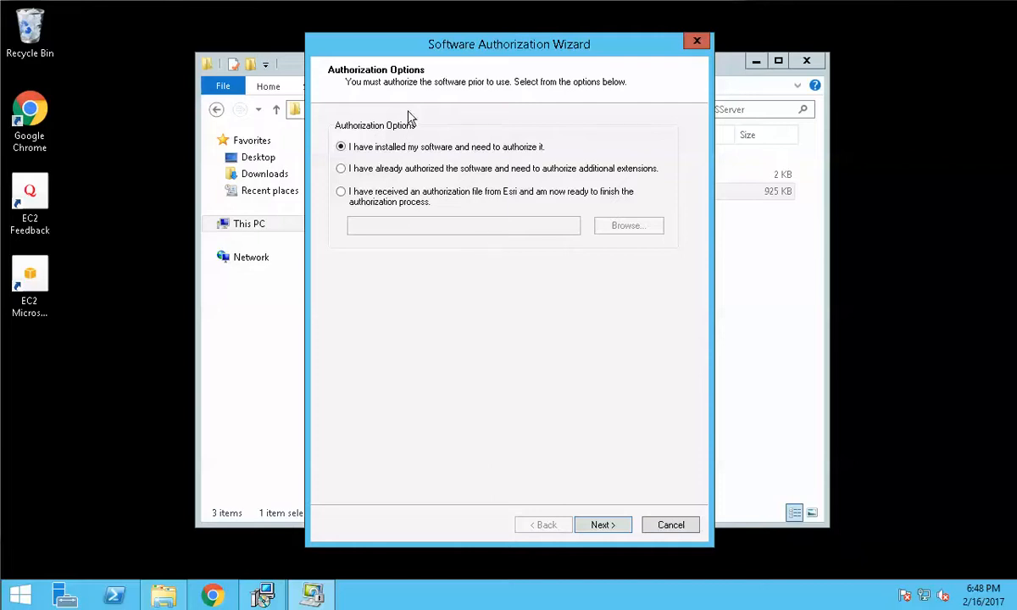
mouse_move(414, 76)
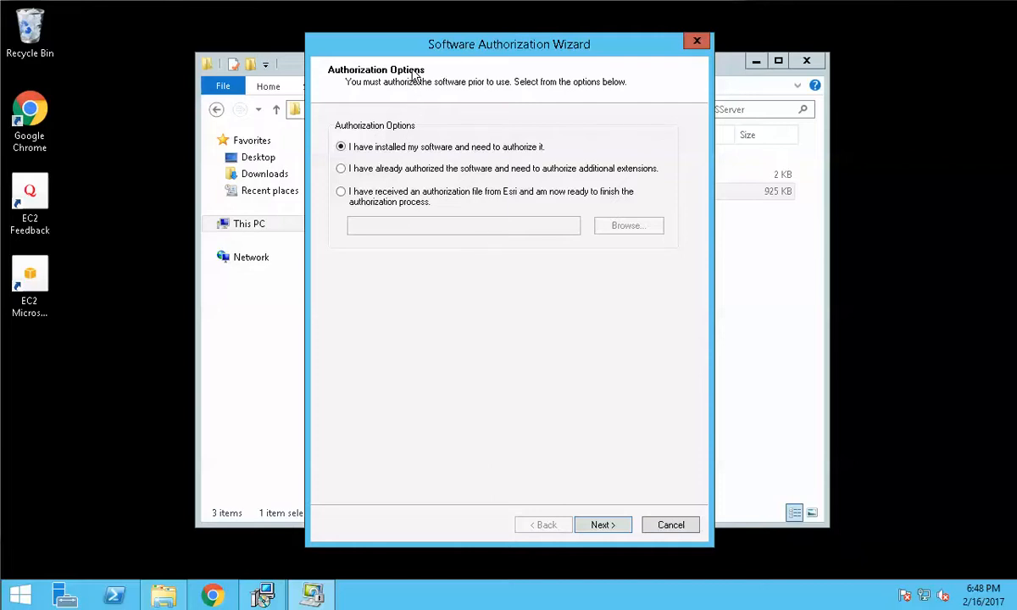
mouse_move(404, 46)
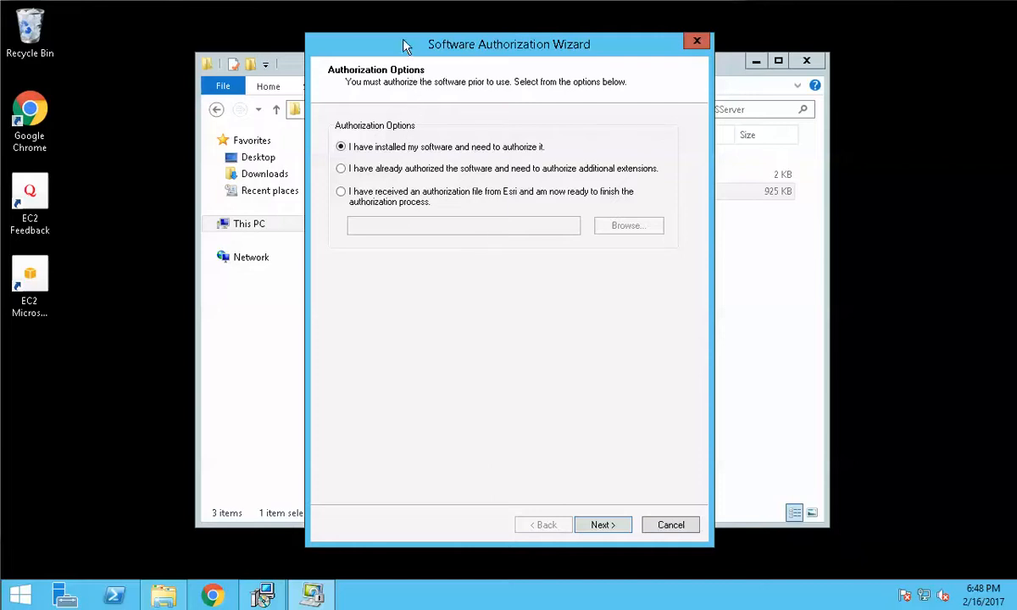
mouse_move(399, 58)
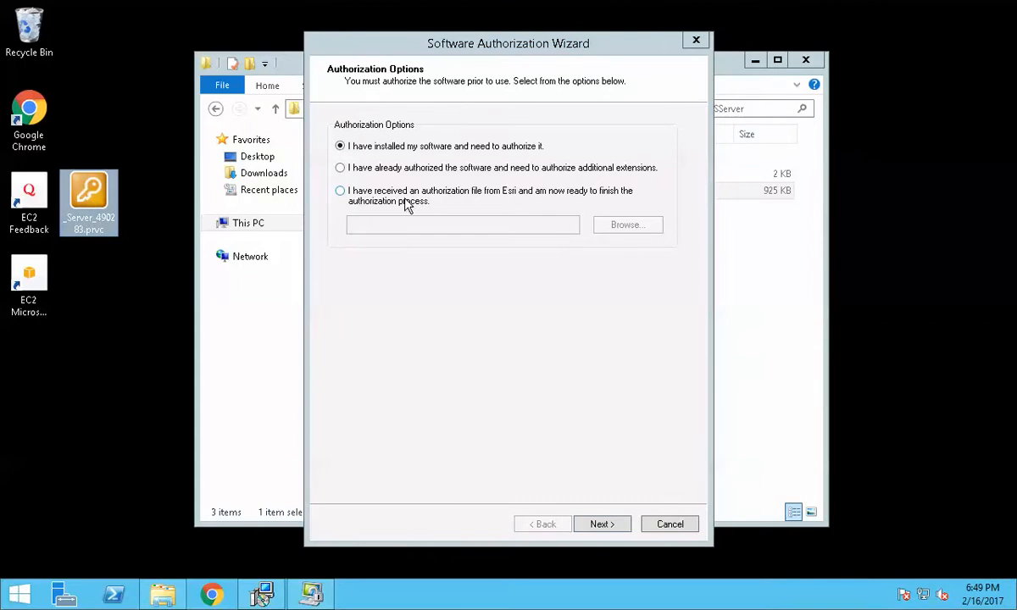
click(339, 190)
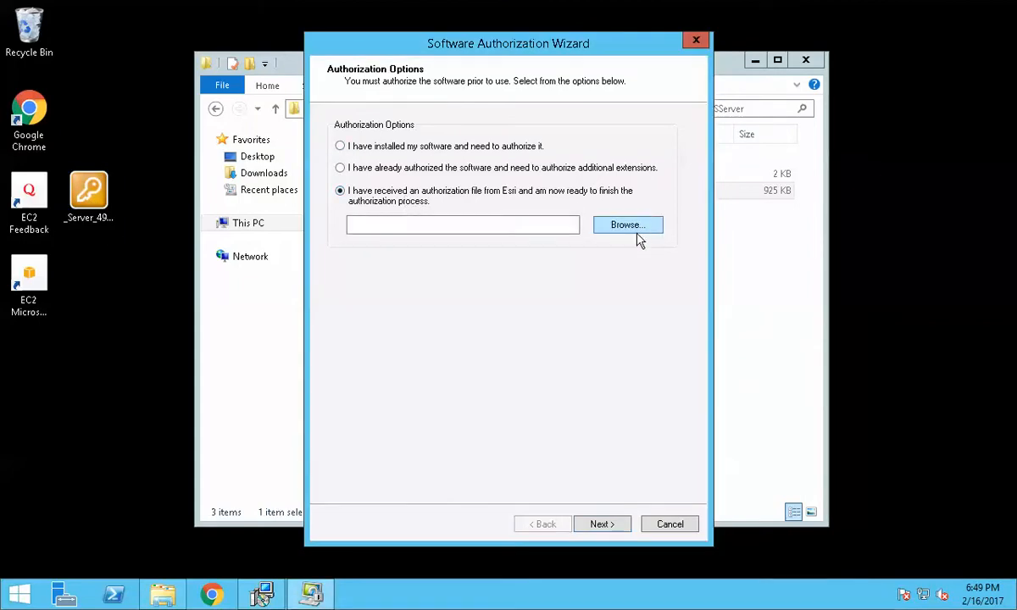
click(627, 224)
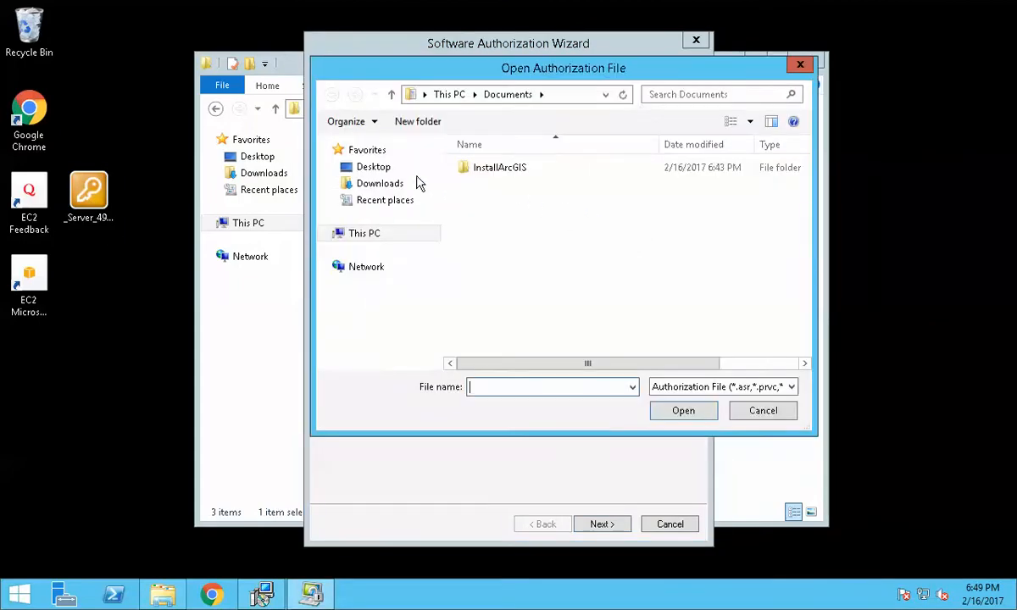
click(373, 166)
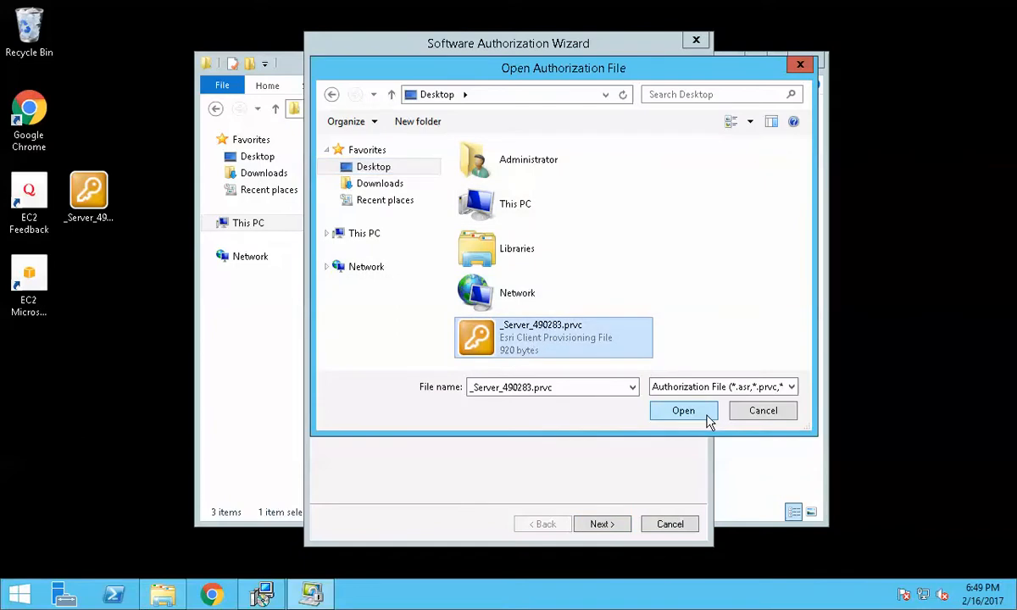
click(683, 411)
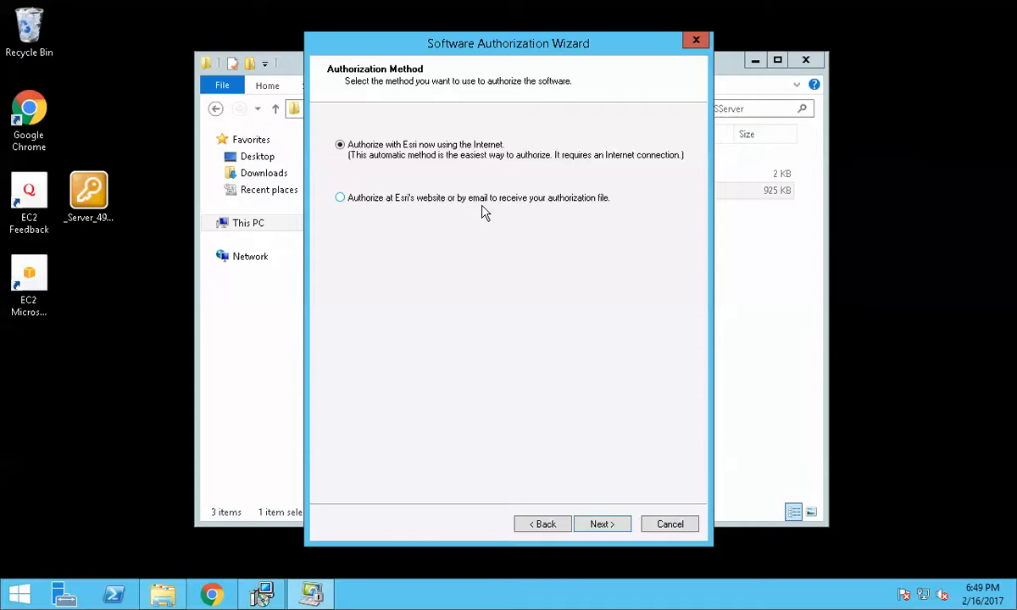
Step: Authorize the software online with Esri and close the wizard on success
click(602, 524)
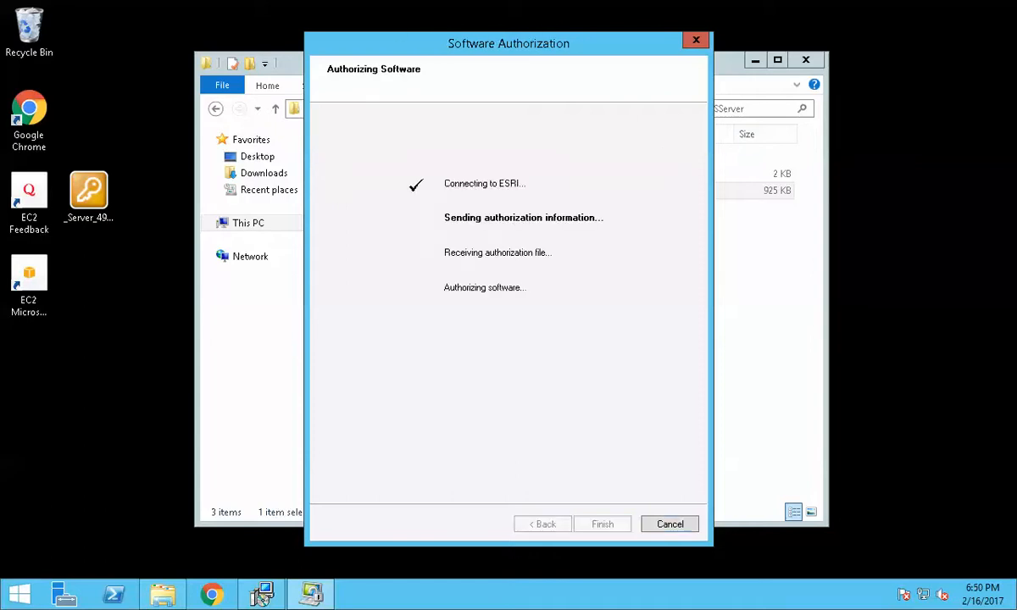
mouse_move(400, 36)
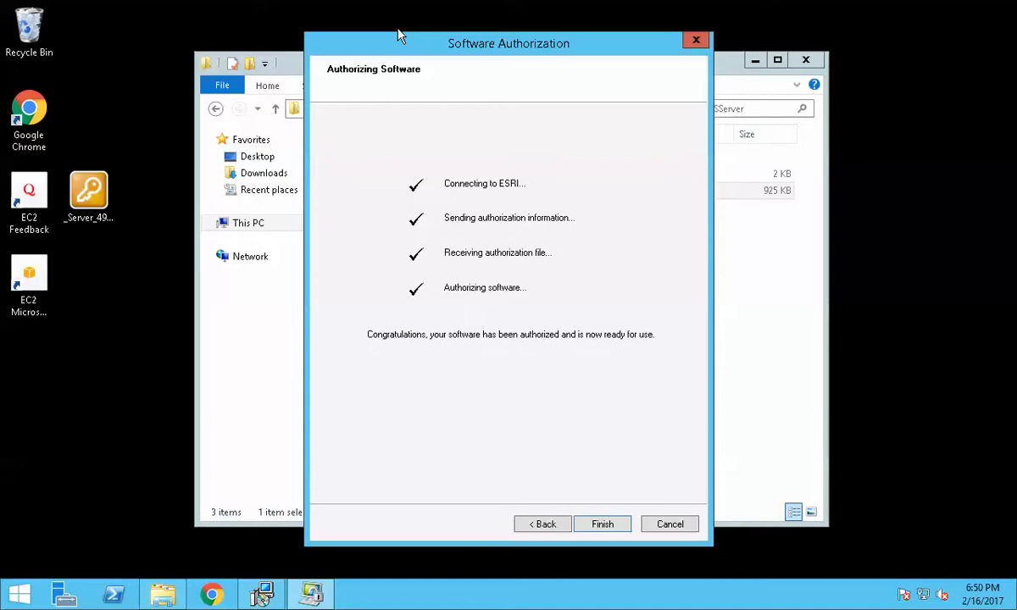
mouse_move(399, 34)
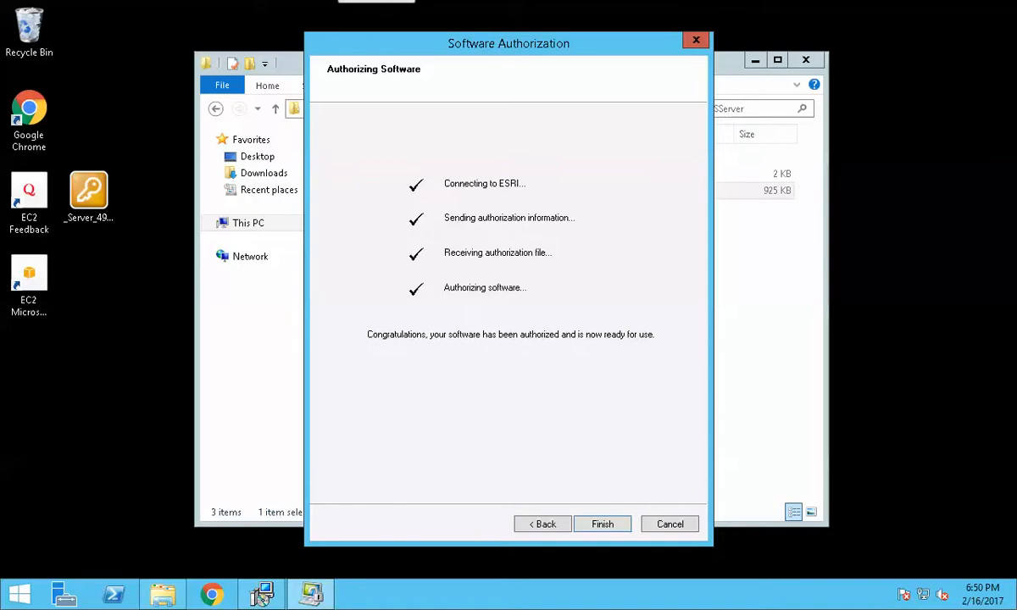
mouse_move(583, 522)
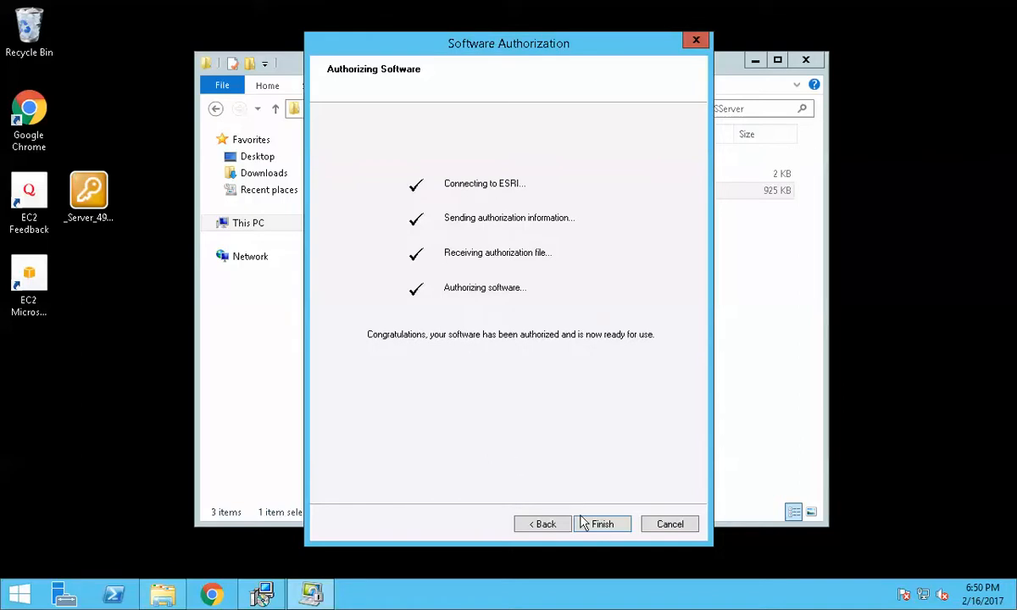
click(602, 524)
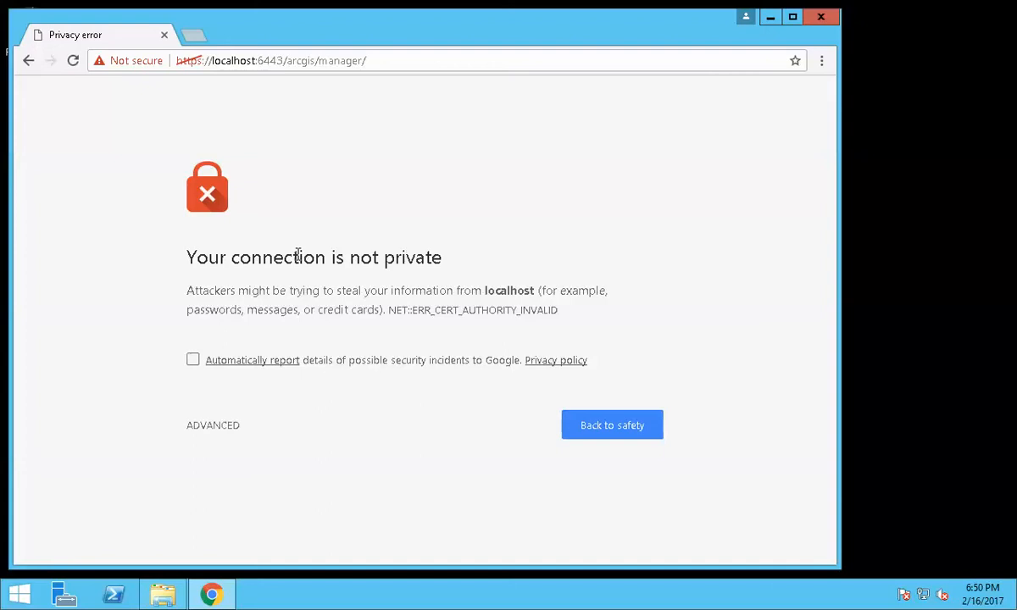
mouse_move(352, 309)
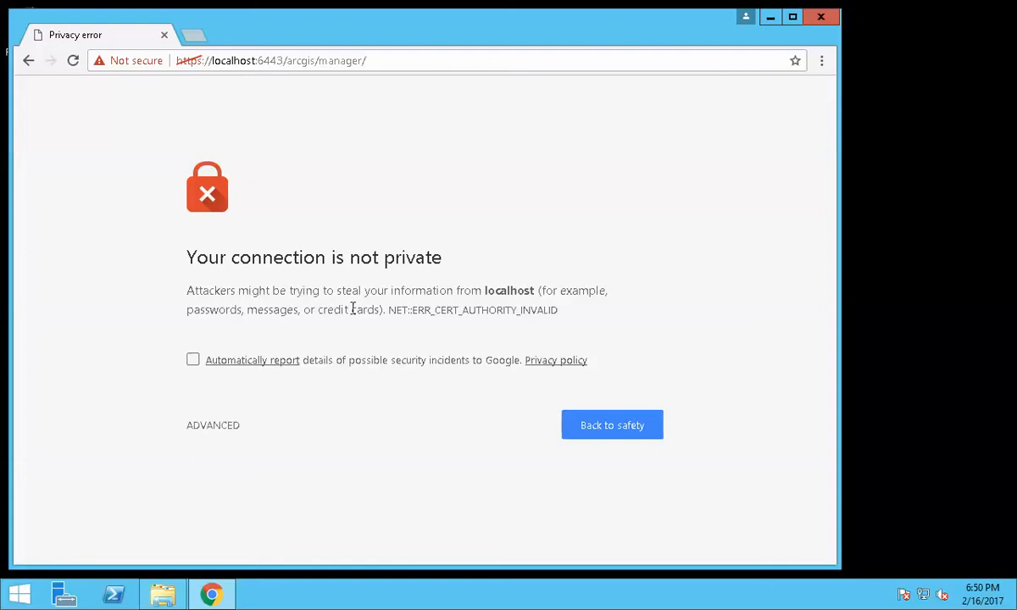
mouse_move(275, 136)
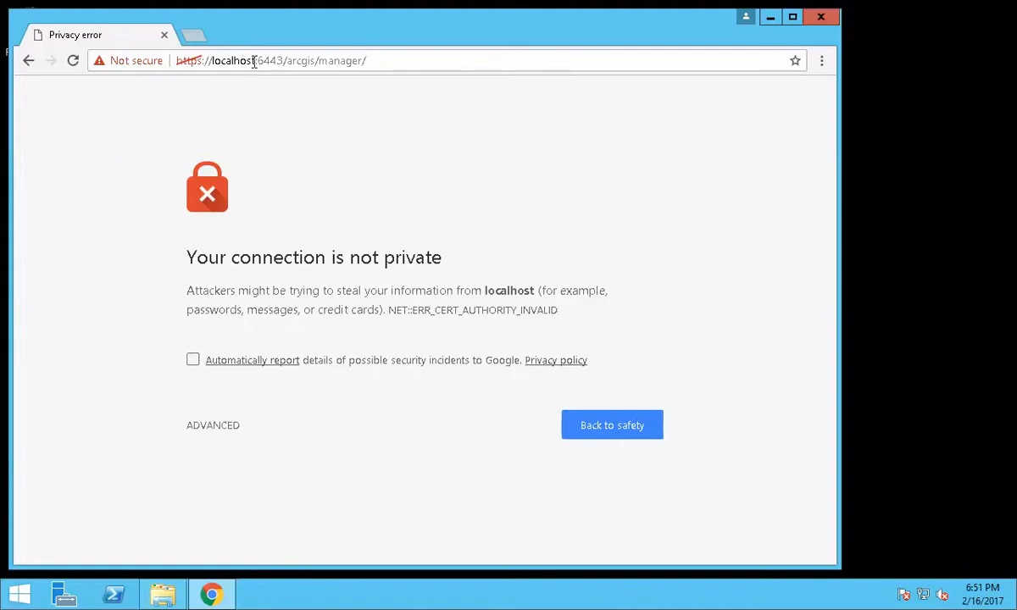
mouse_move(224, 354)
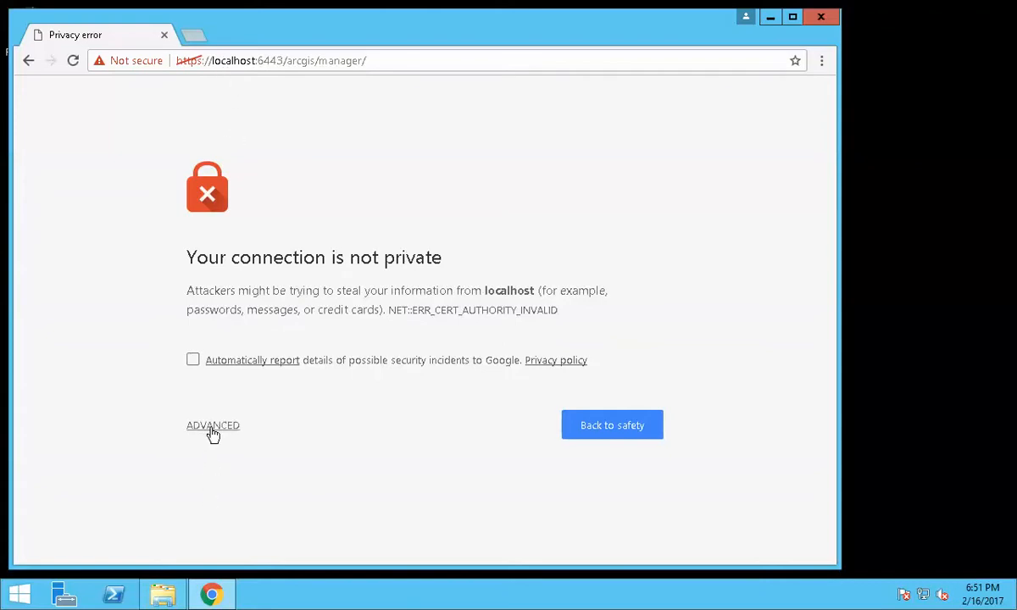
Step: Bypass Chrome's certificate warning via Advanced and proceed to localhost Server Manager
click(214, 424)
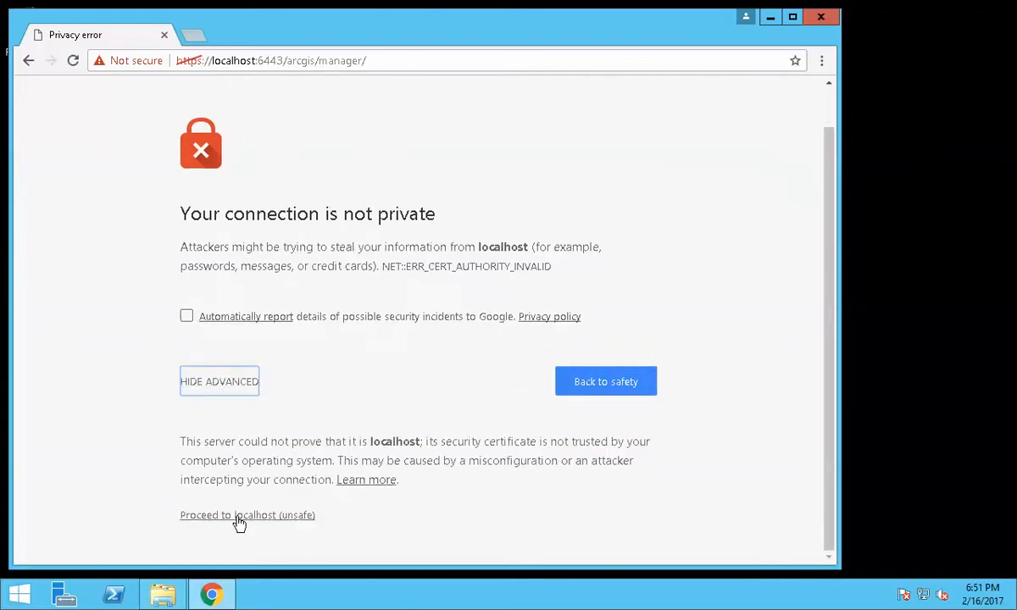
click(247, 516)
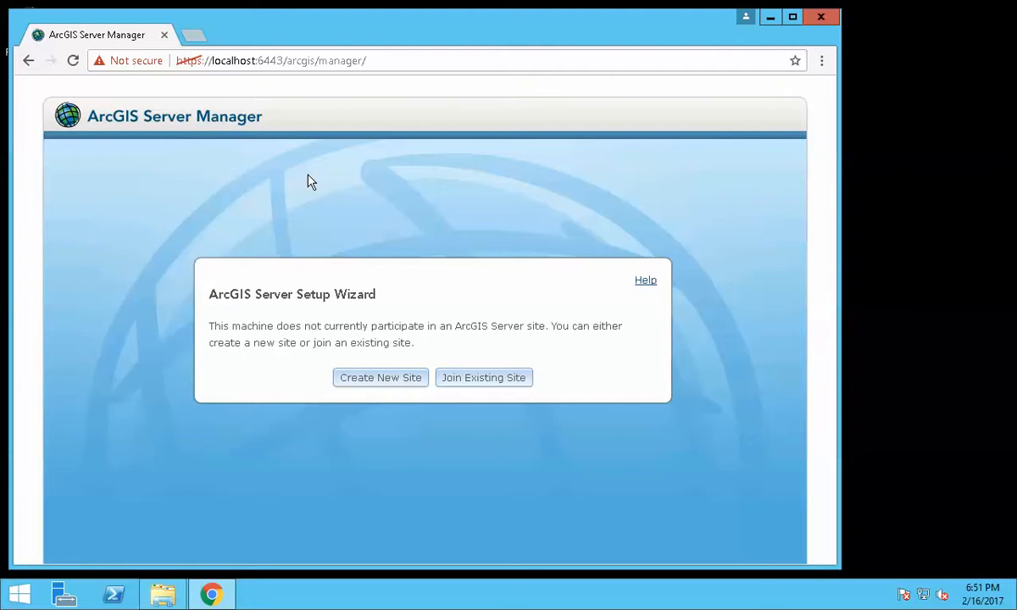
mouse_move(432, 312)
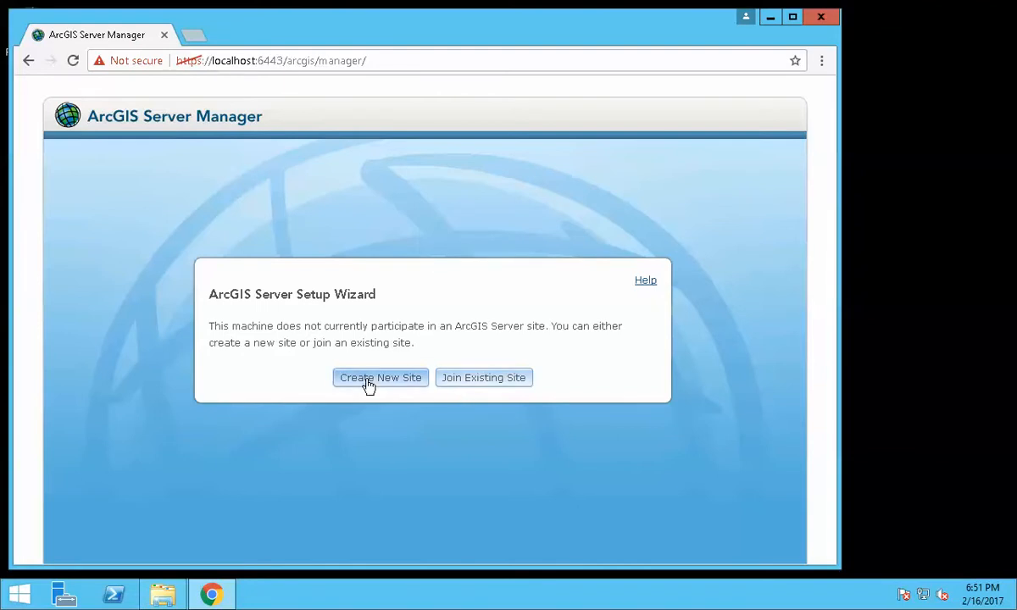
Step: Create a new site with primary administrator siteadmin and its confirmed password, continuing to the next page
click(380, 376)
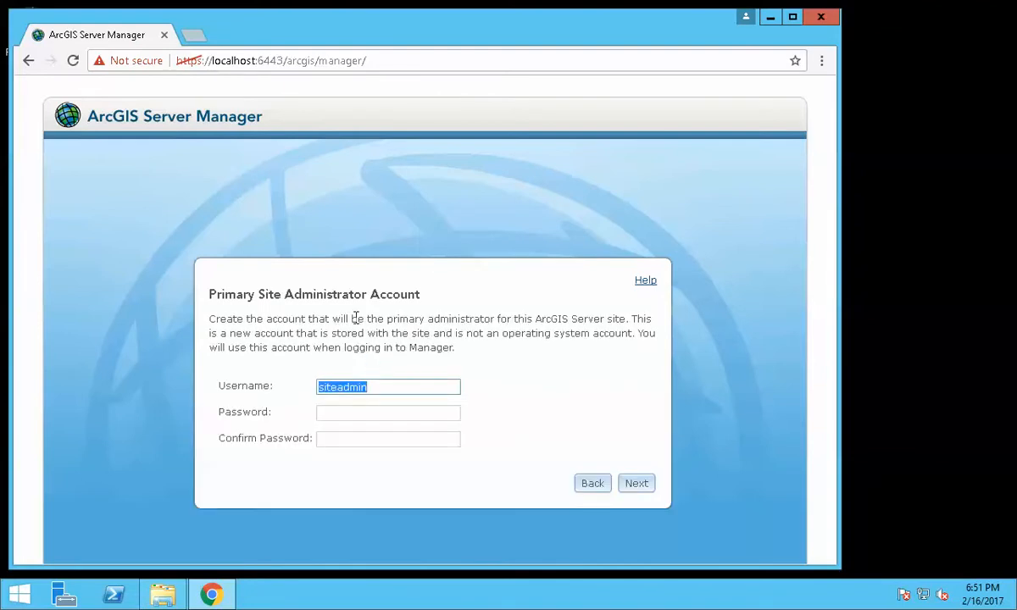
mouse_move(353, 387)
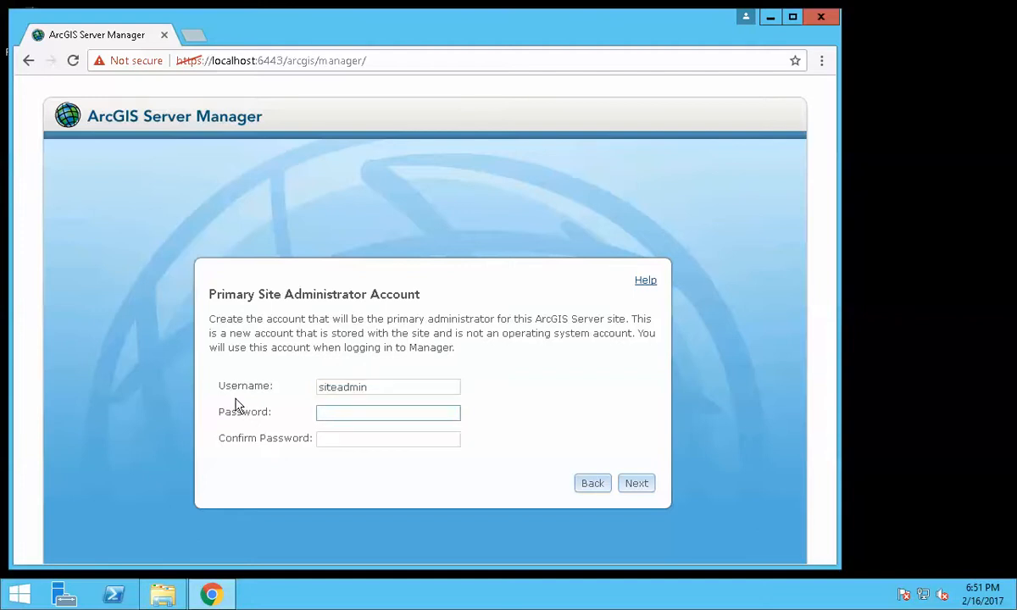
click(388, 412)
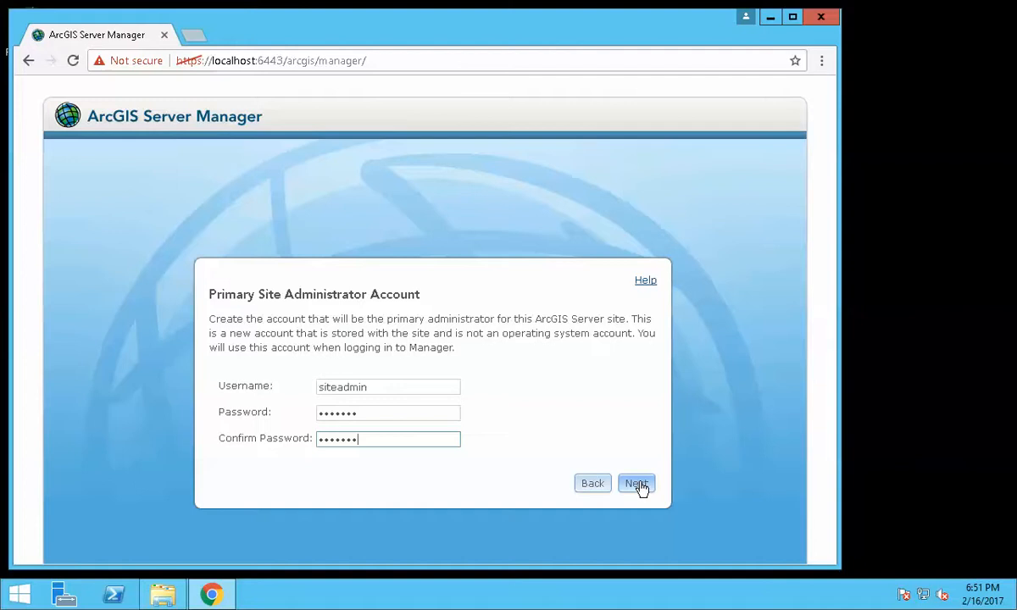
click(636, 483)
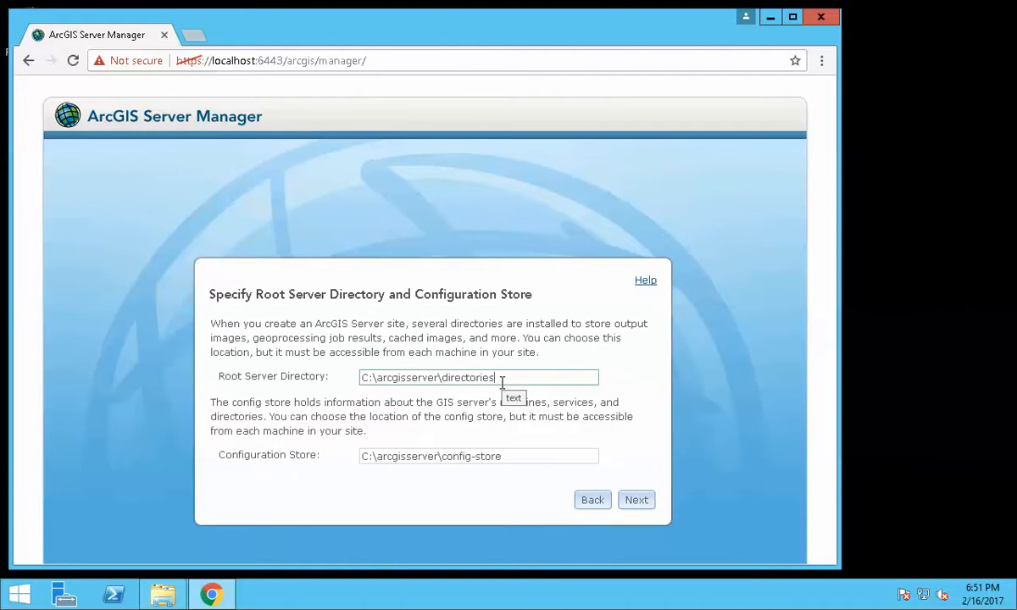
mouse_move(285, 390)
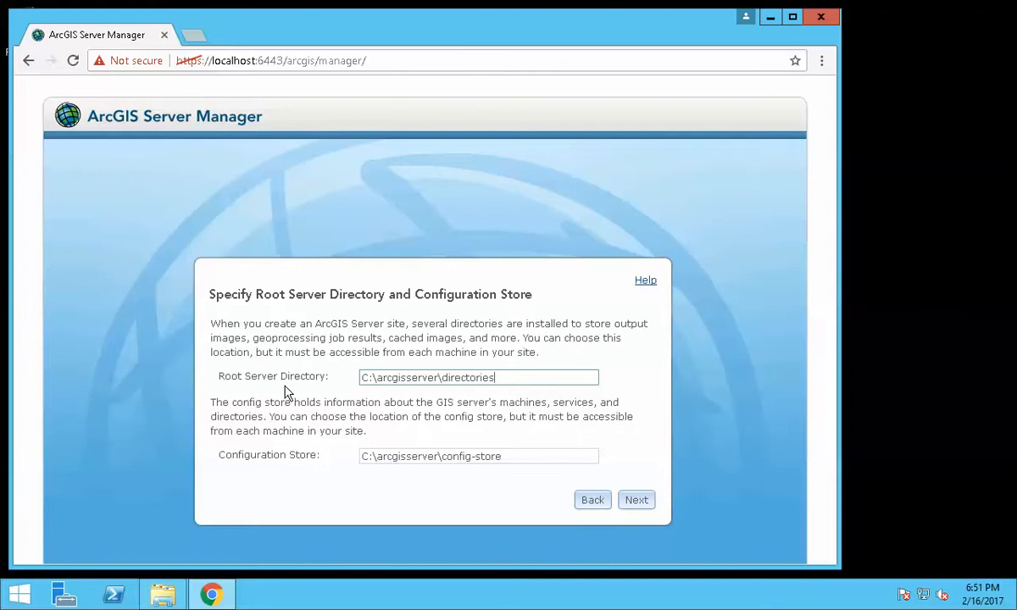
mouse_move(312, 465)
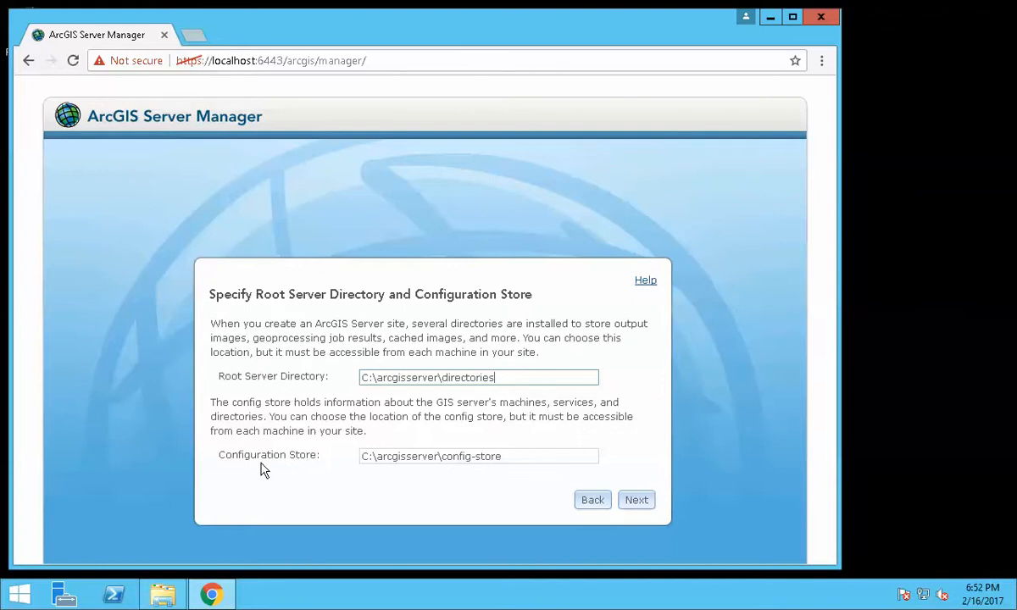
Step: Accept the default directory and configuration-store locations and finish, starting site creation
click(637, 499)
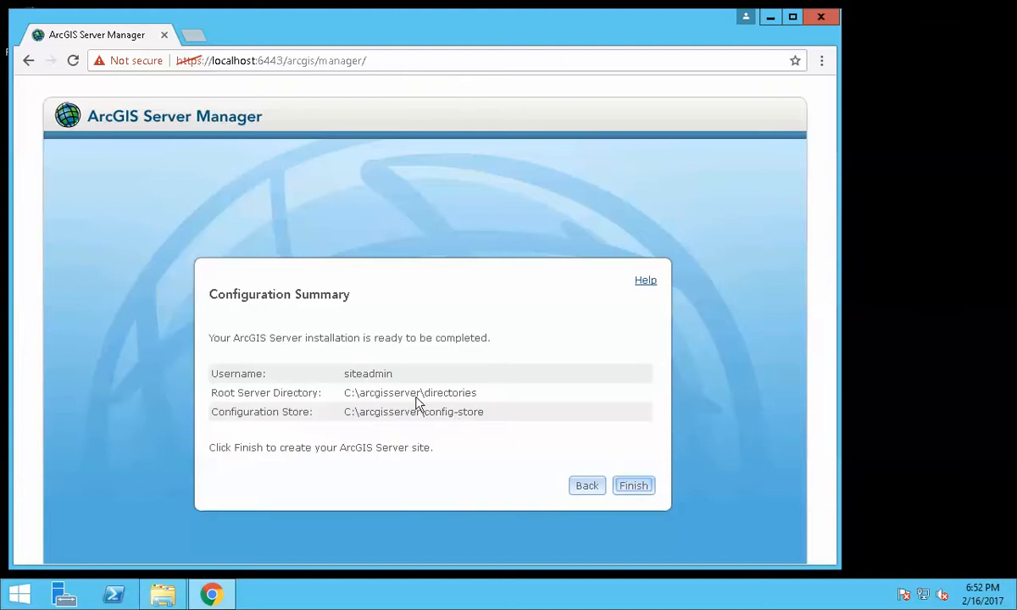
click(635, 485)
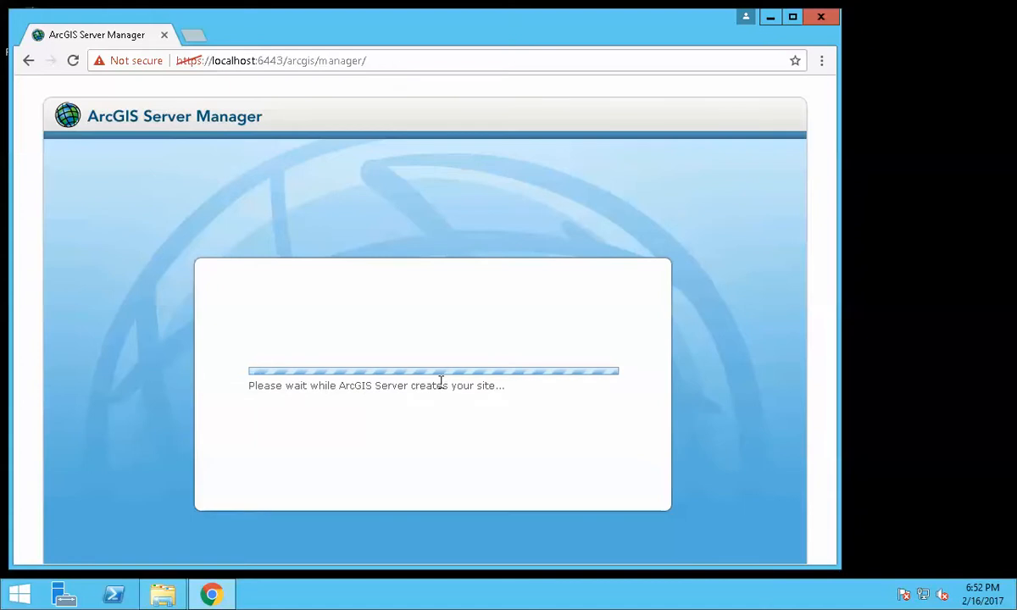
mouse_move(275, 146)
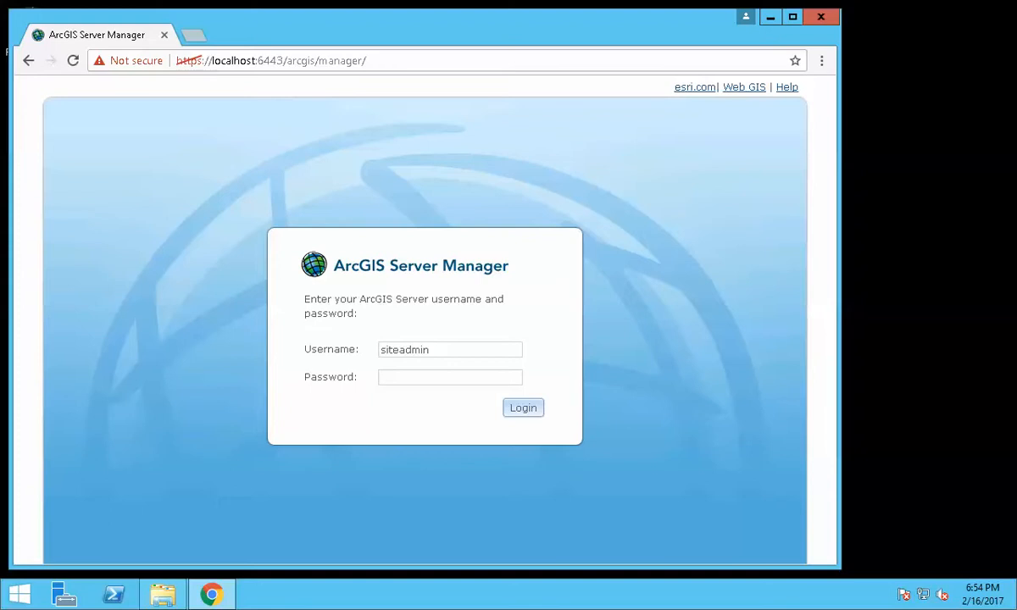
Step: Log in to Server Manager as siteadmin with the password, reaching the Services page
click(449, 377)
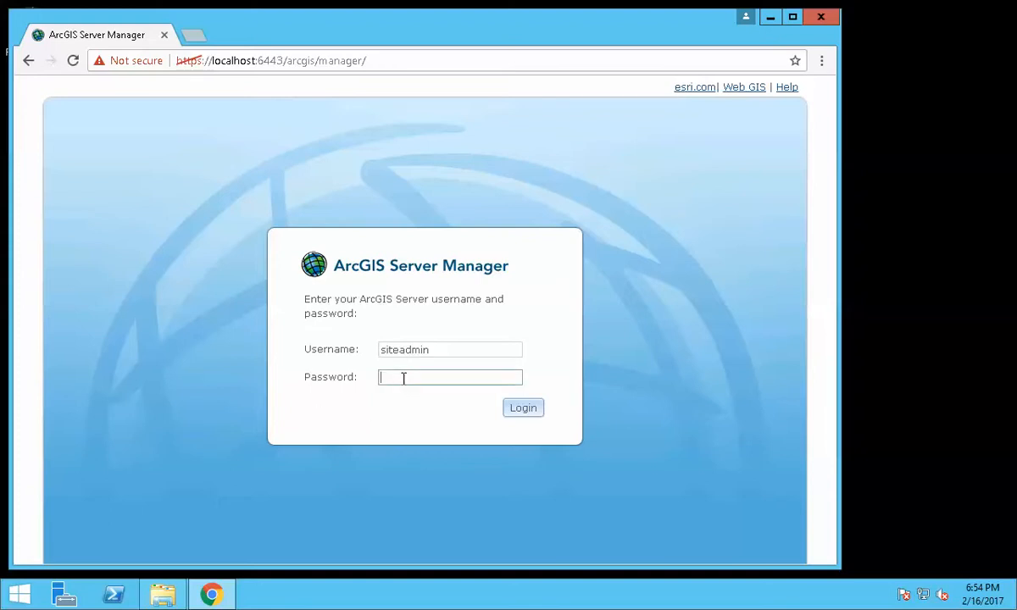
mouse_move(417, 295)
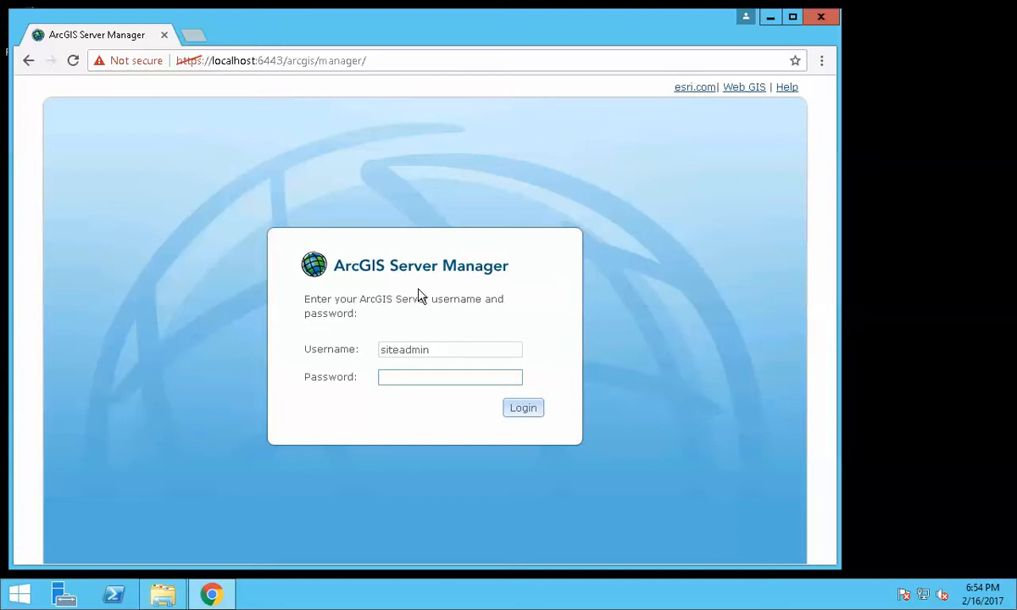
click(449, 377)
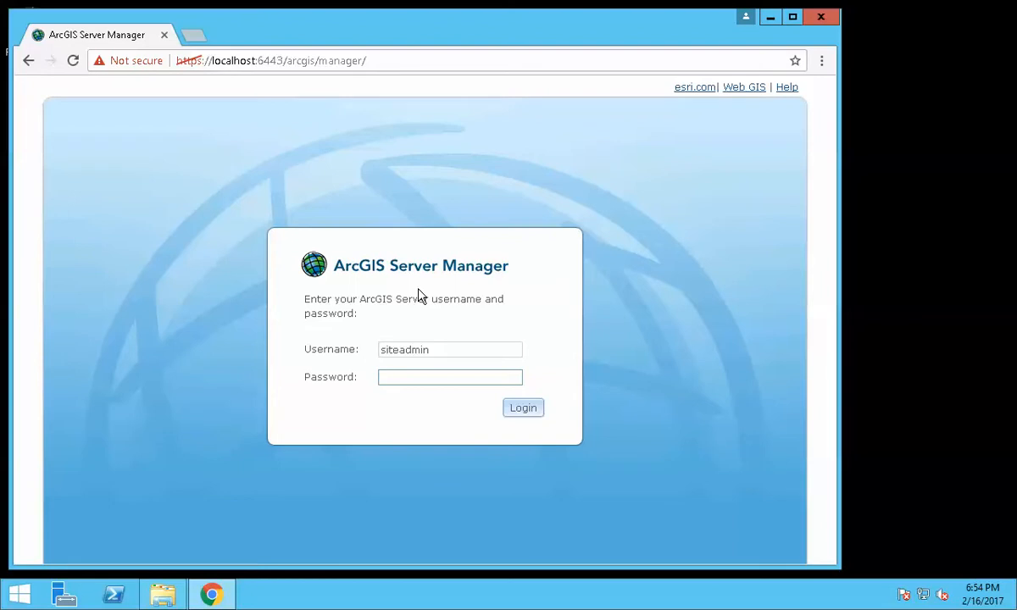
text(password)
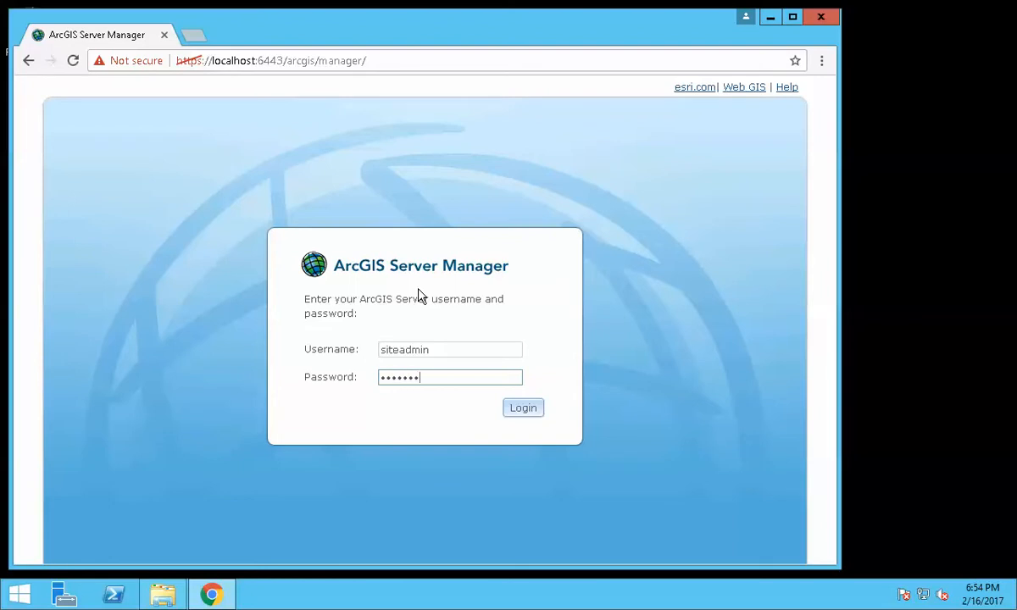
click(522, 407)
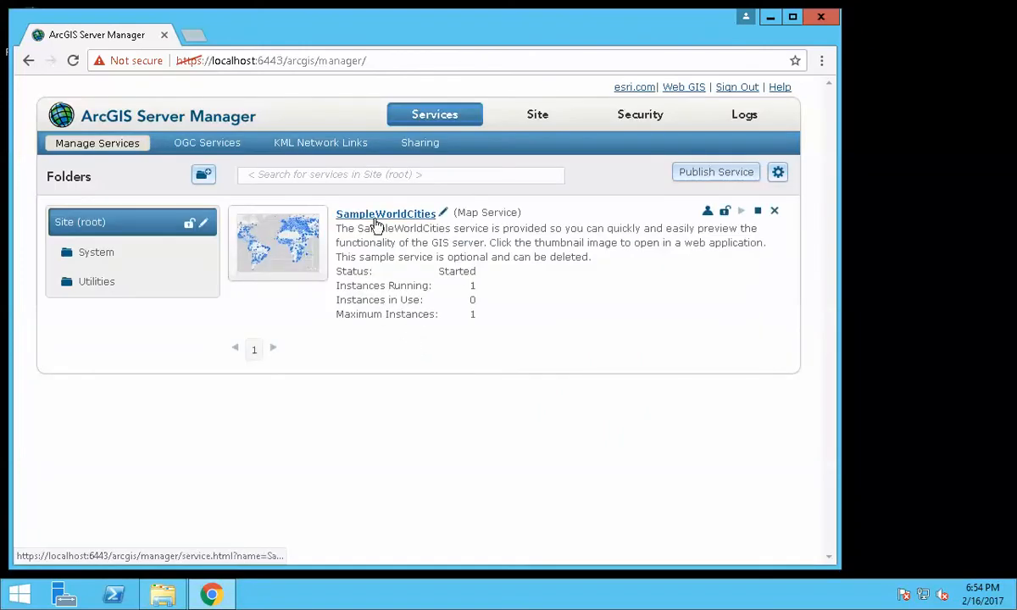
mouse_move(387, 214)
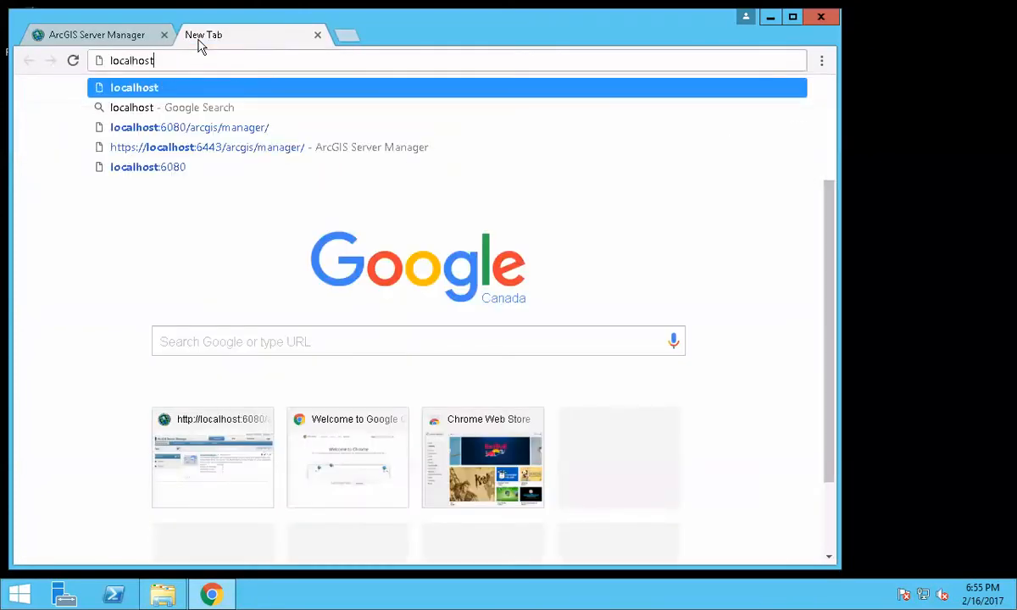
Step: Load localhost:6080/arcgis/rest/services, preview SampleWorldCities in the ArcGIS JavaScript viewer, then close the preview
text(:6080/arcgis/)
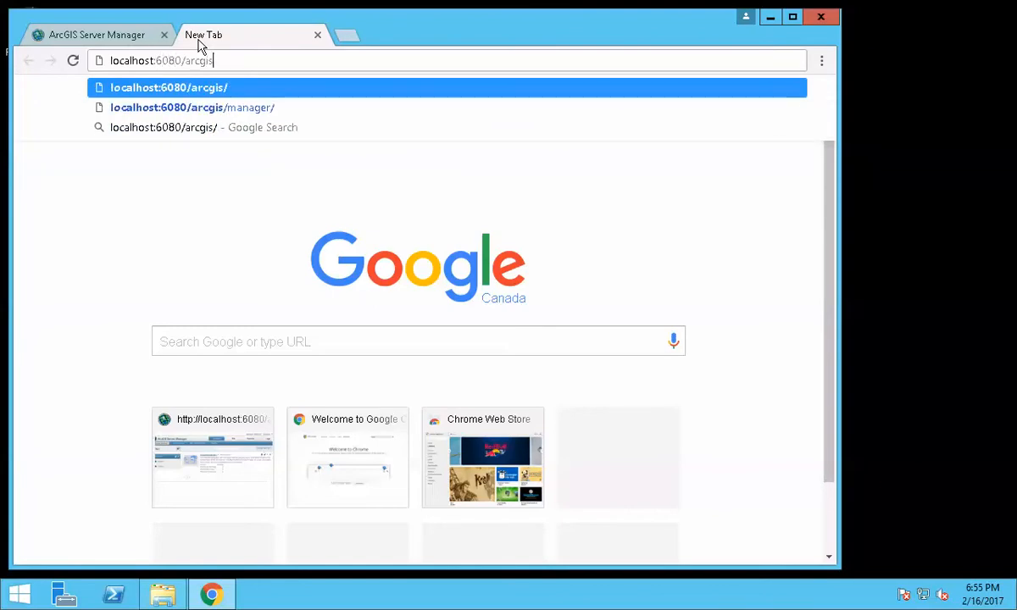
text(rest/services)
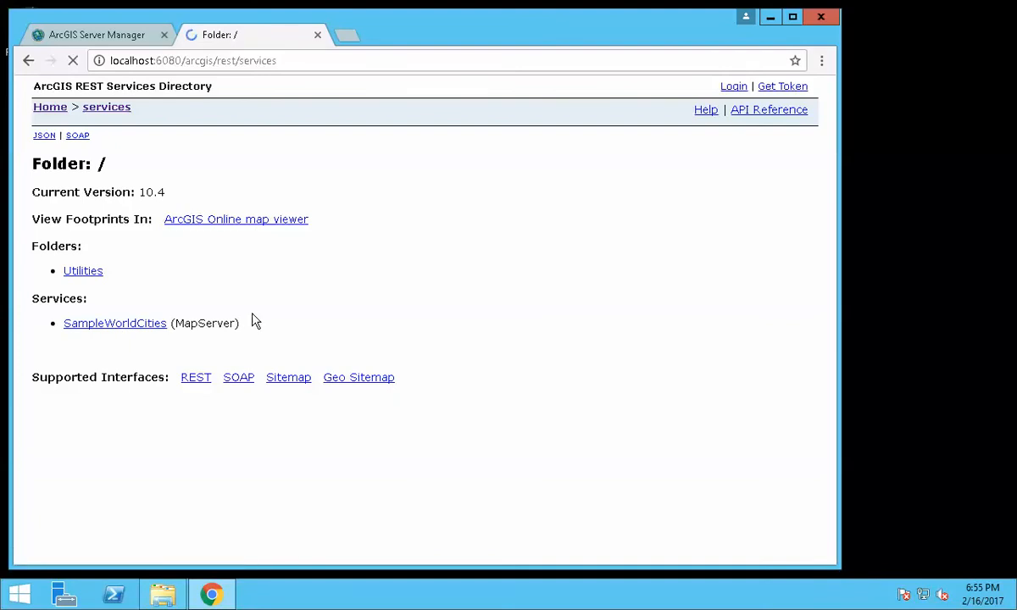
click(115, 322)
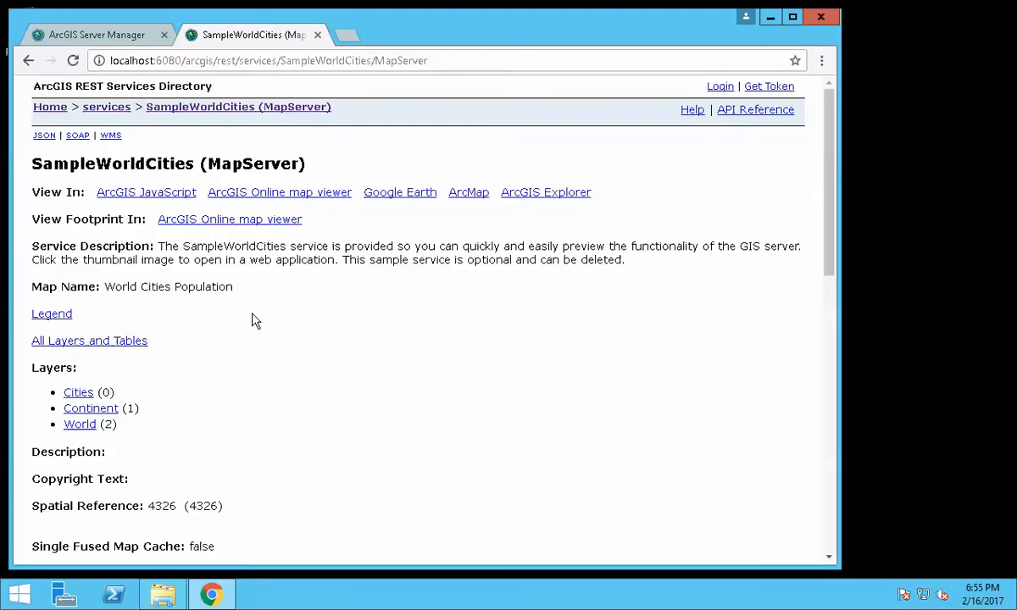
click(146, 192)
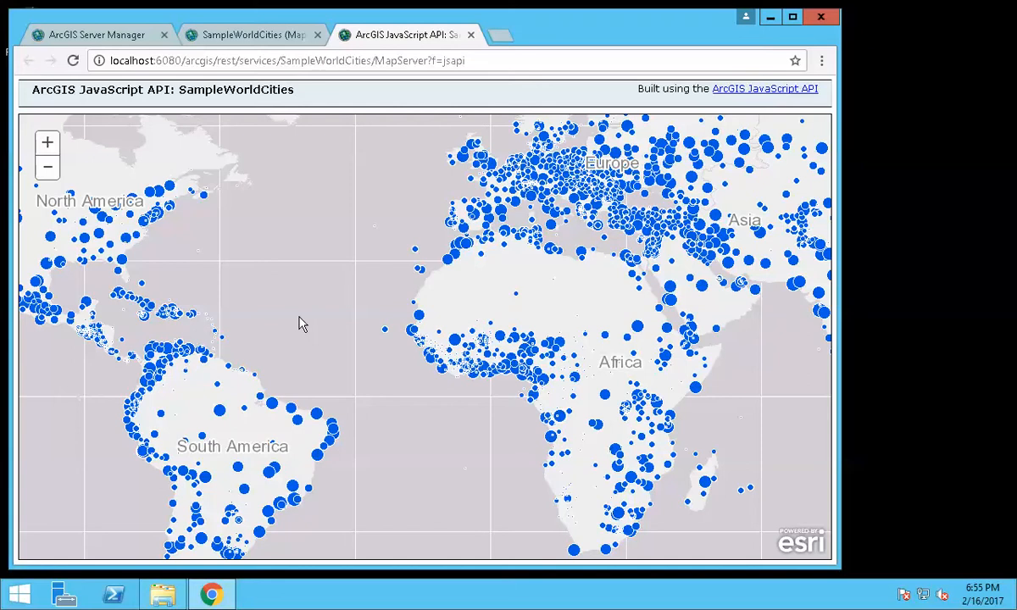
mouse_move(329, 302)
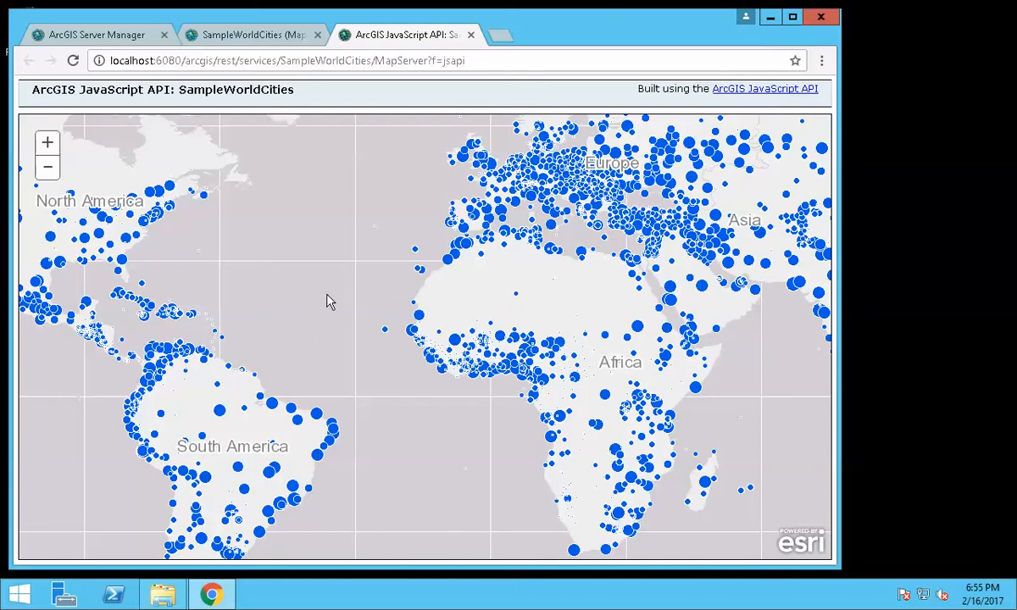
mouse_move(471, 34)
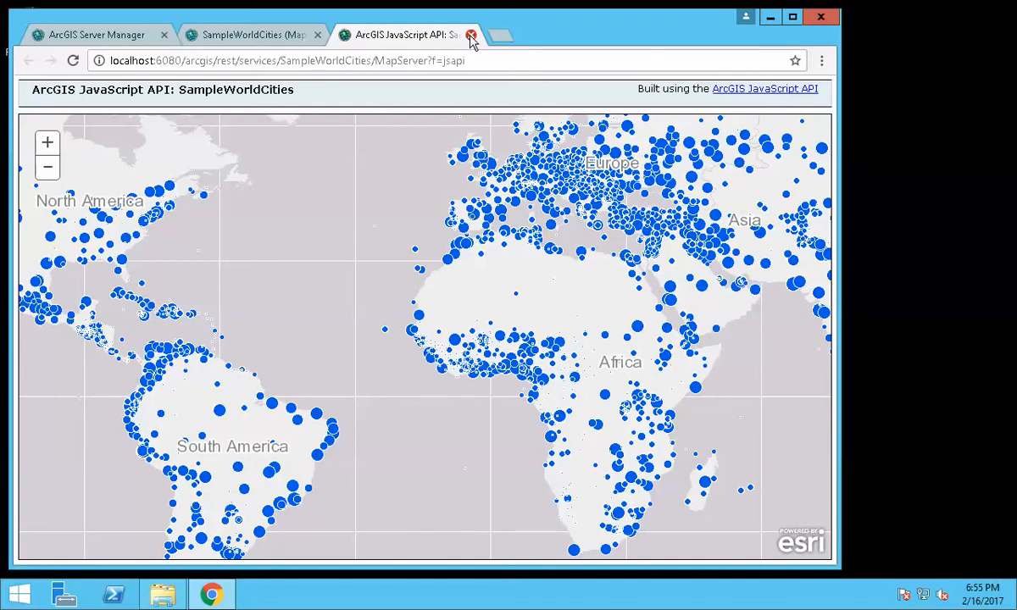
click(471, 34)
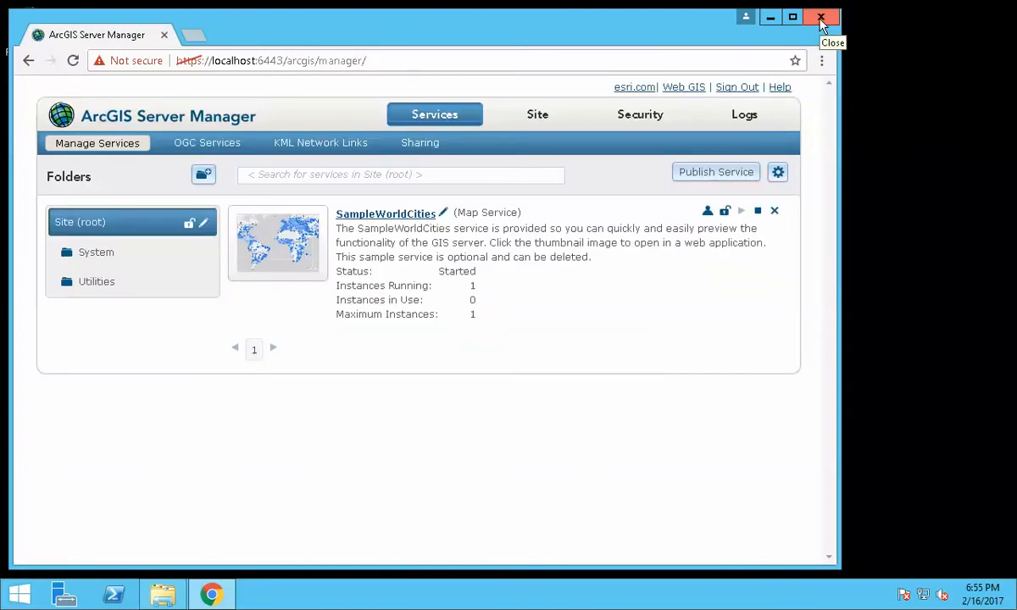
Step: Close Chrome and search 'firewall' from Start to launch Windows Firewall with Advanced Security
click(821, 17)
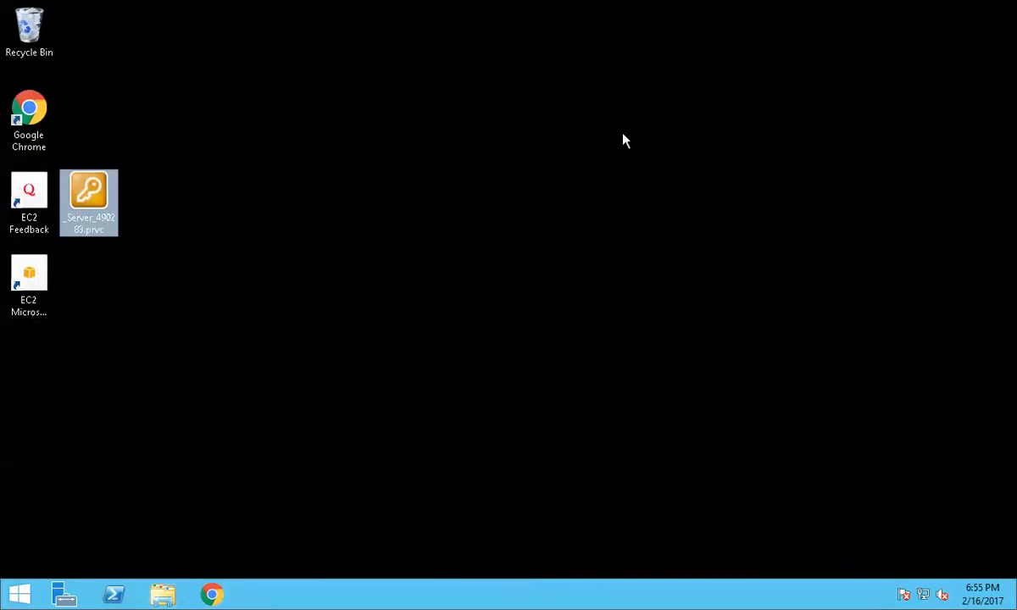
click(563, 148)
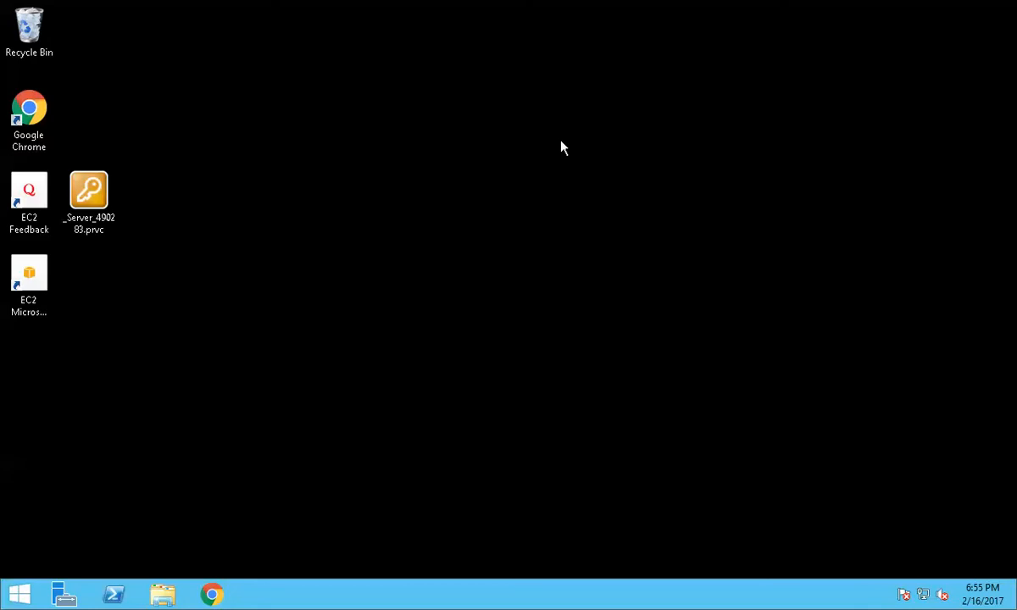
click(18, 594)
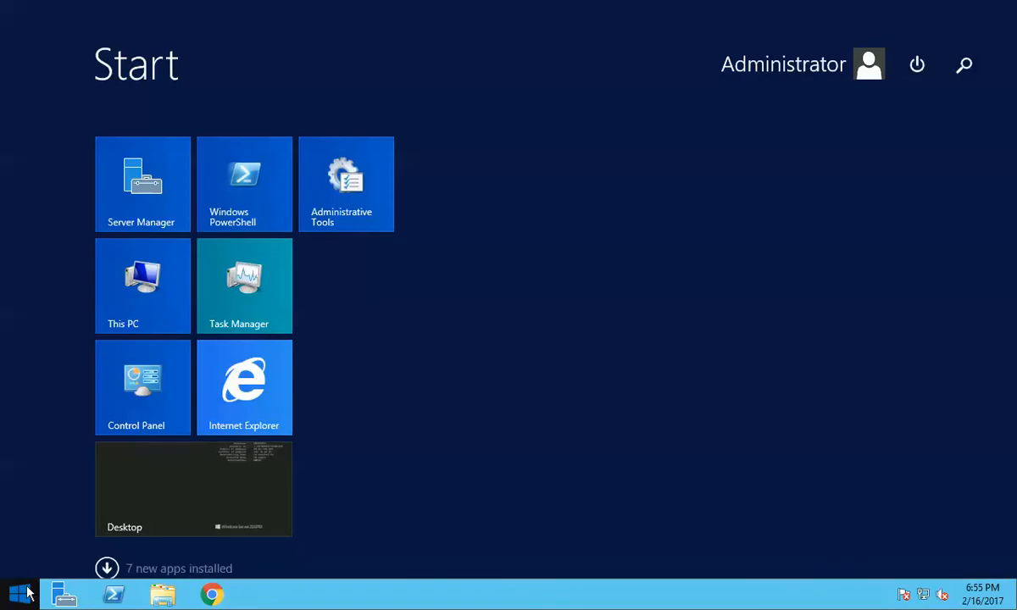
text(firewall)
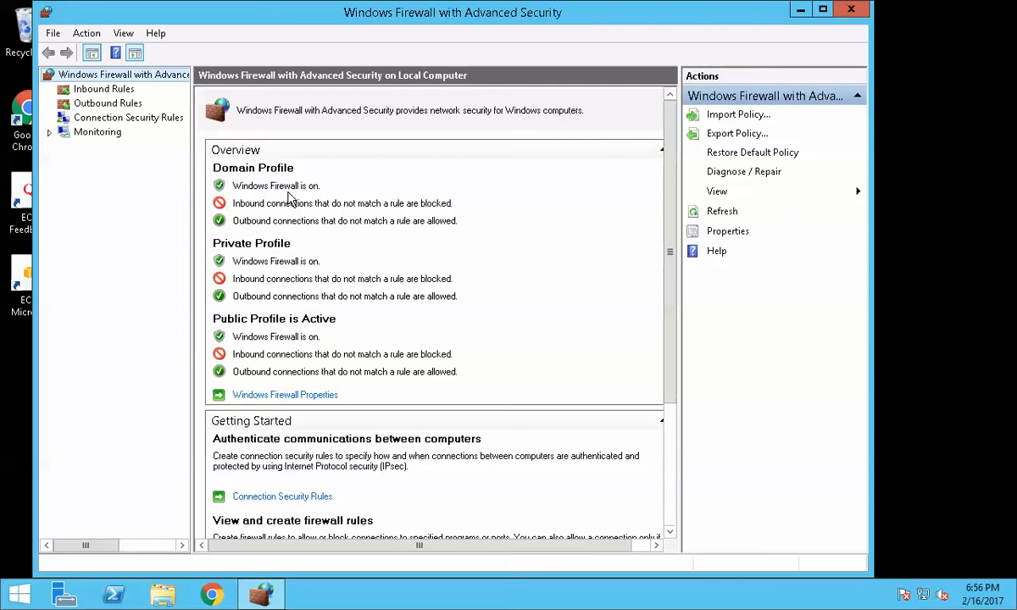
mouse_move(320, 346)
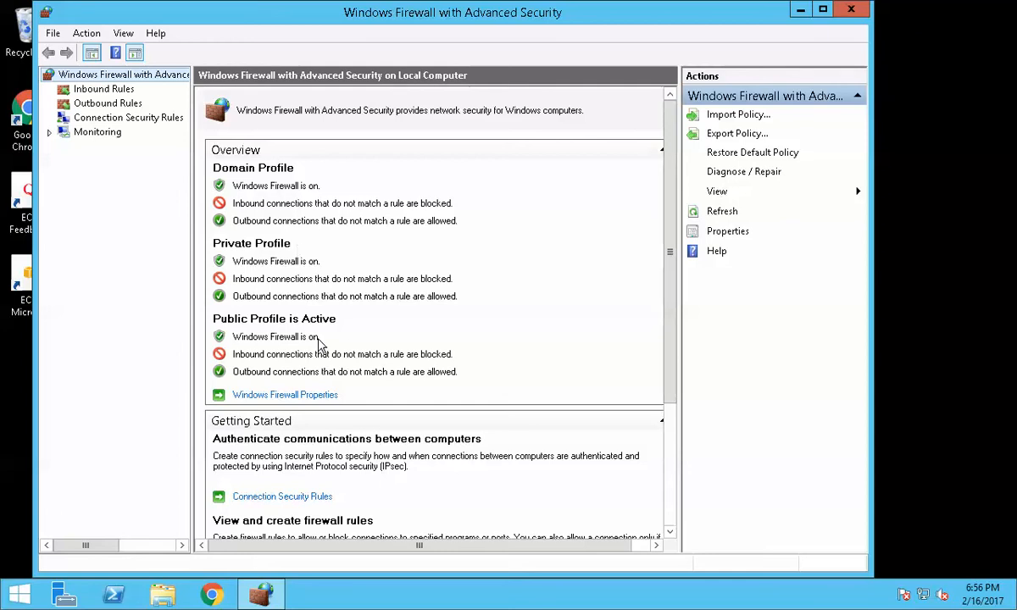
mouse_move(719, 105)
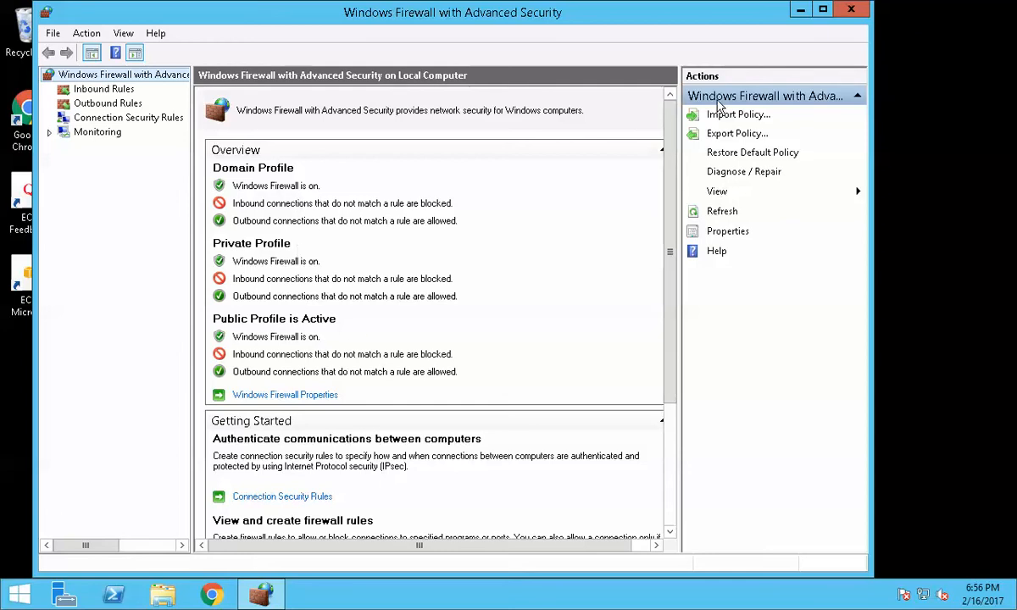
mouse_move(207, 146)
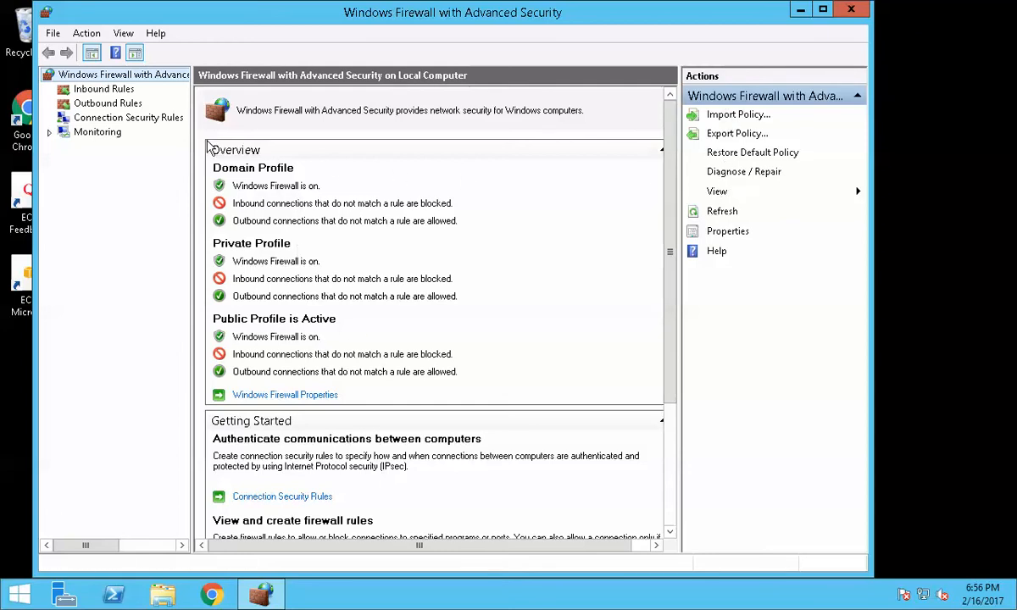
Step: Begin a new inbound Port rule for TCP specific local ports 6080,6443
click(104, 88)
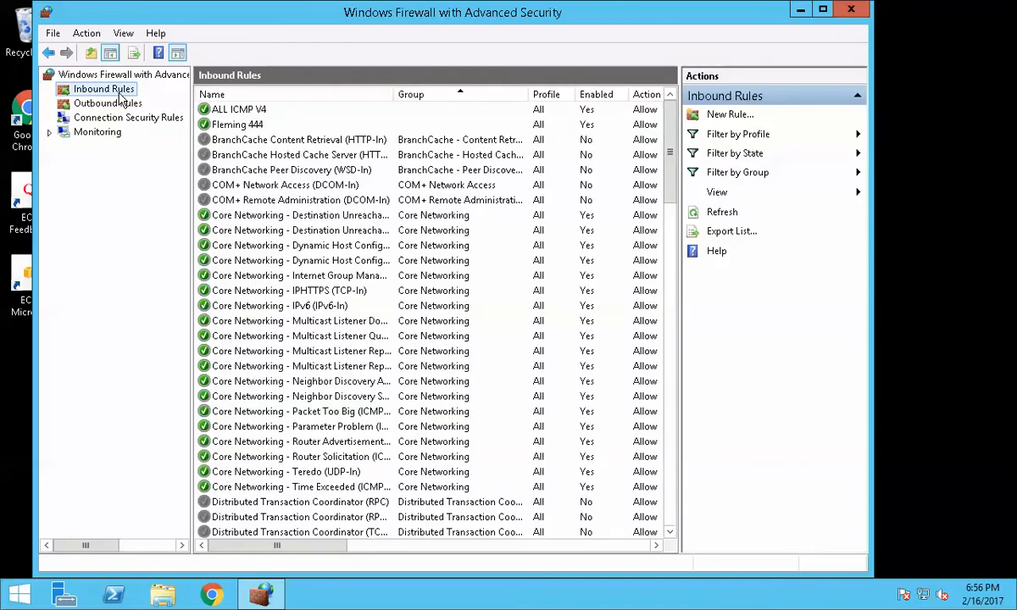
click(730, 114)
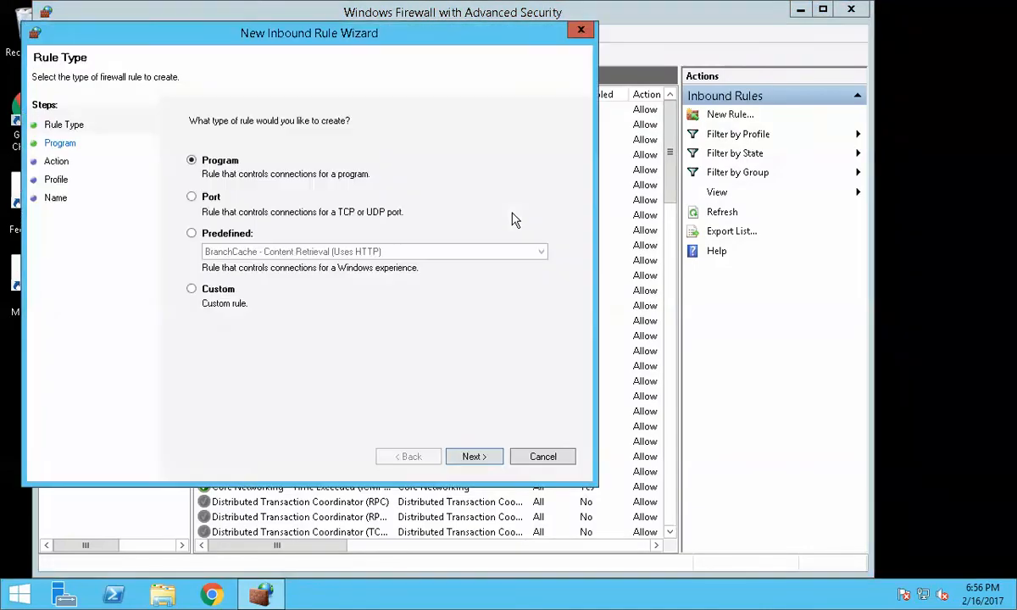
click(191, 197)
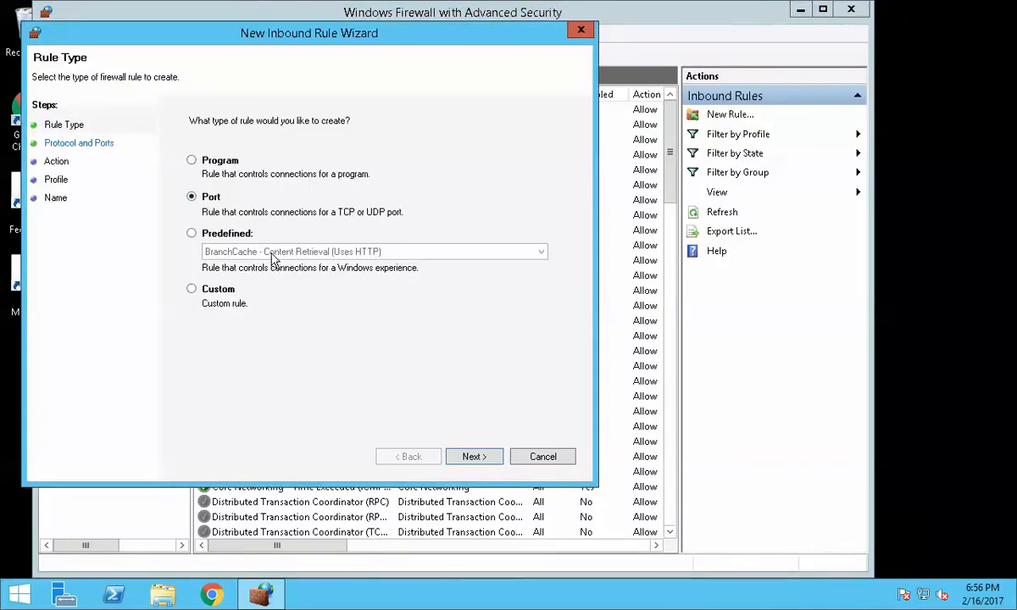
click(475, 456)
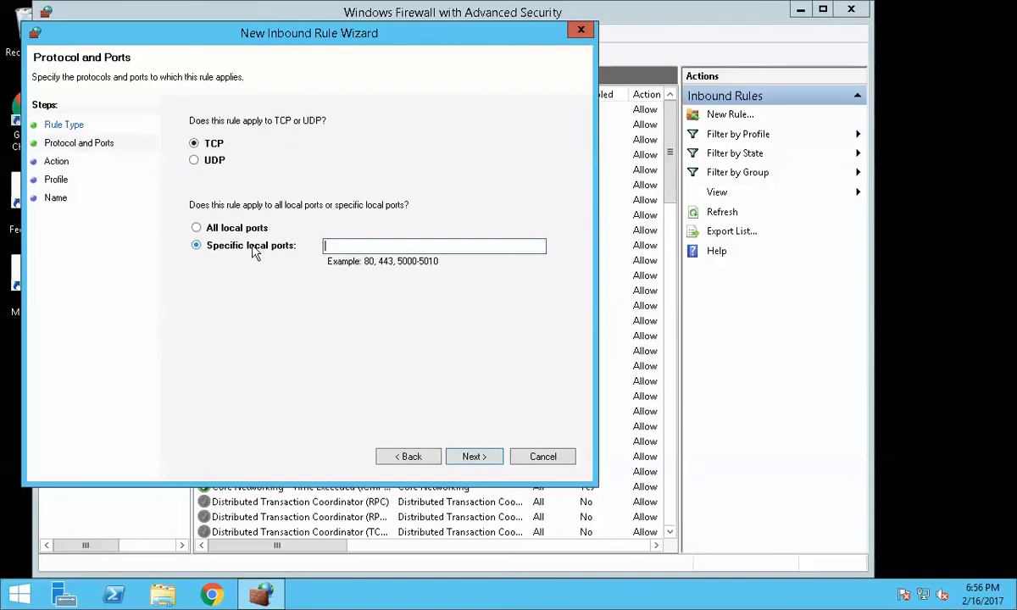
mouse_move(317, 340)
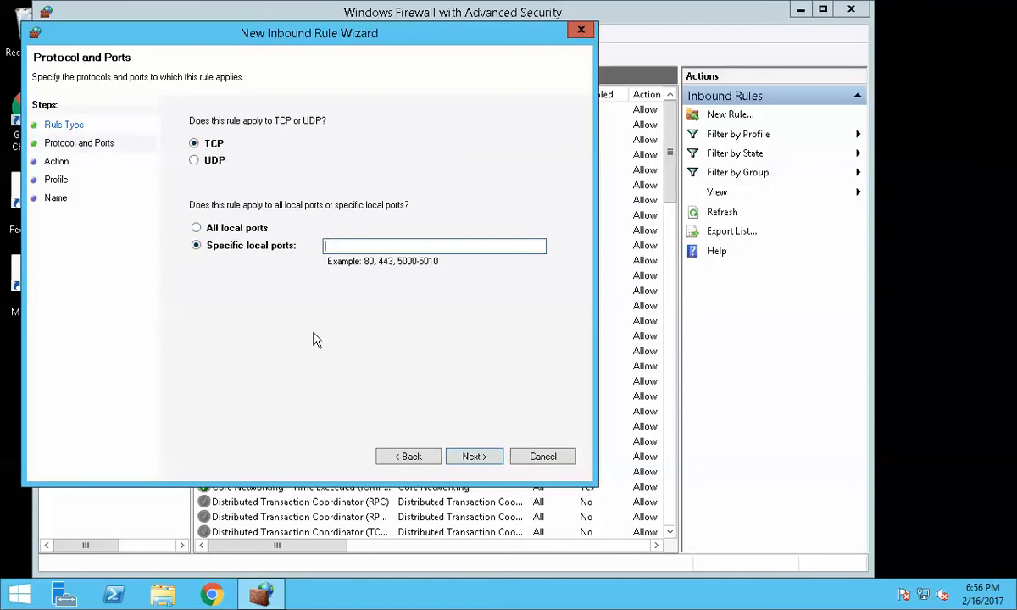
text(6080,644)
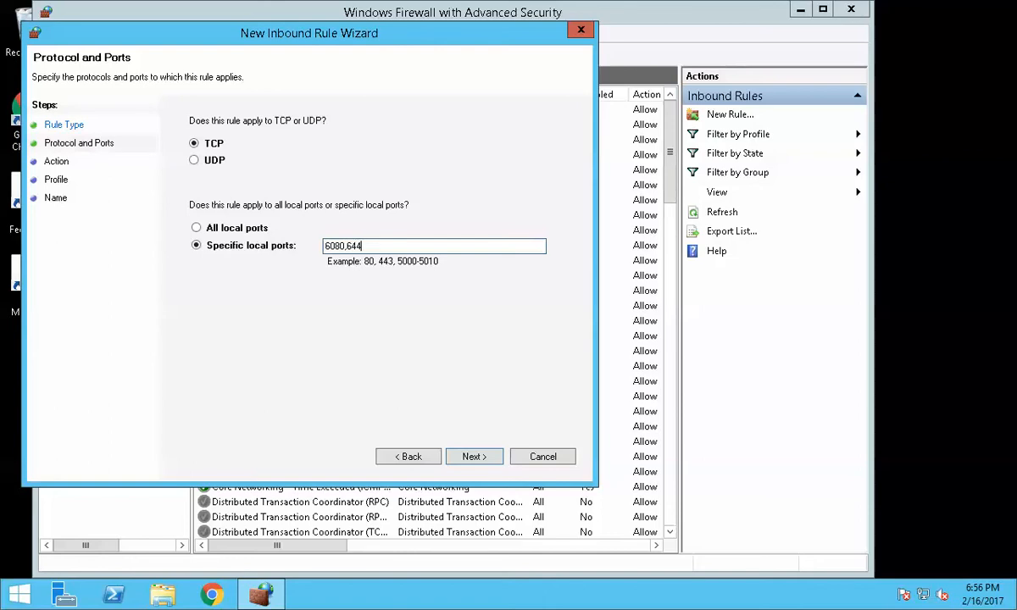
text(3)
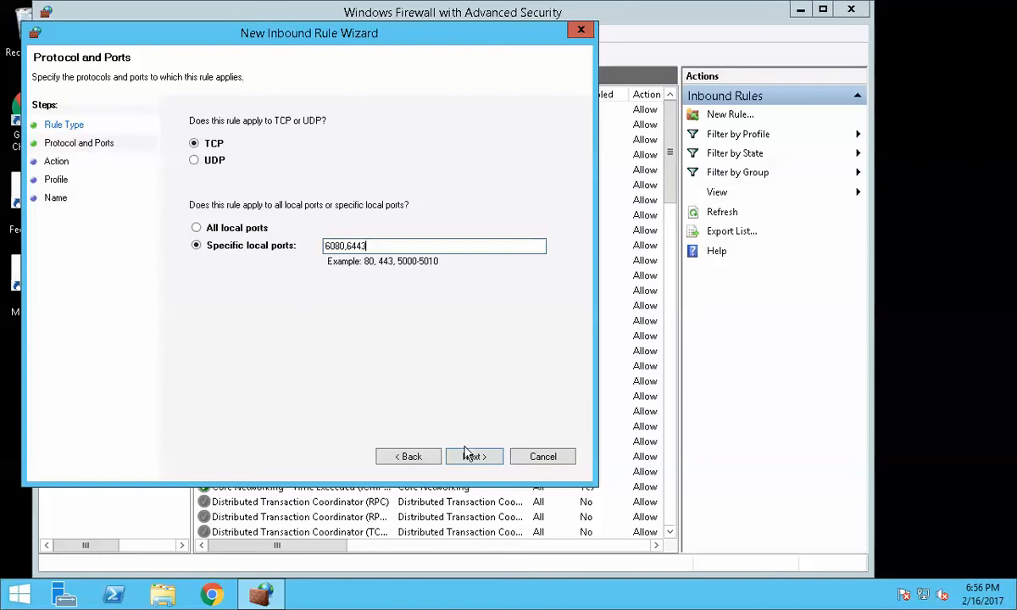
click(475, 456)
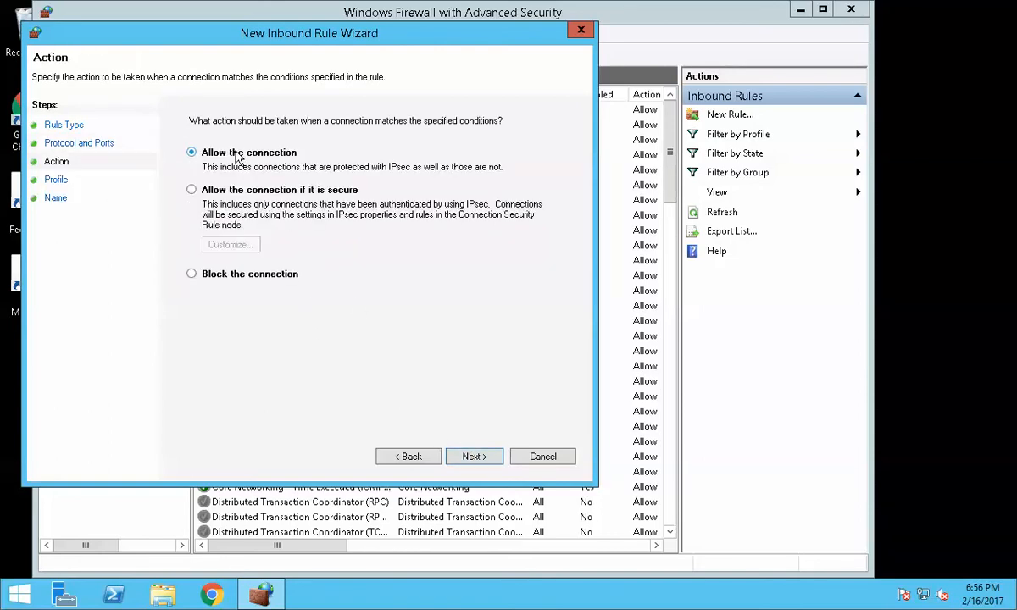
Step: Allow the connection on all profiles, name the rule ArcGIS Server and finish it
click(475, 456)
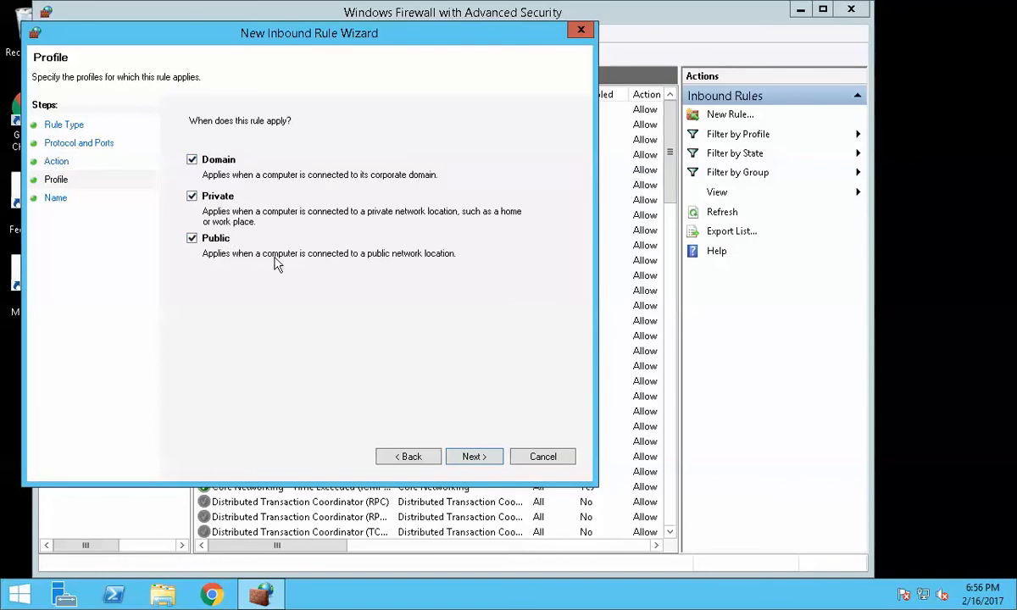
click(475, 456)
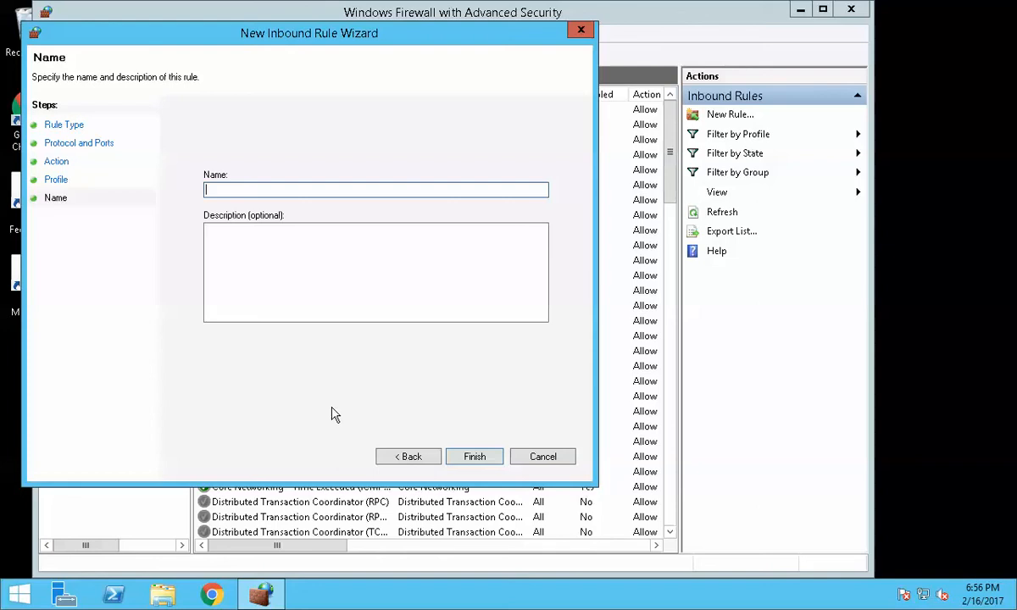
text(ArcGIS Server)
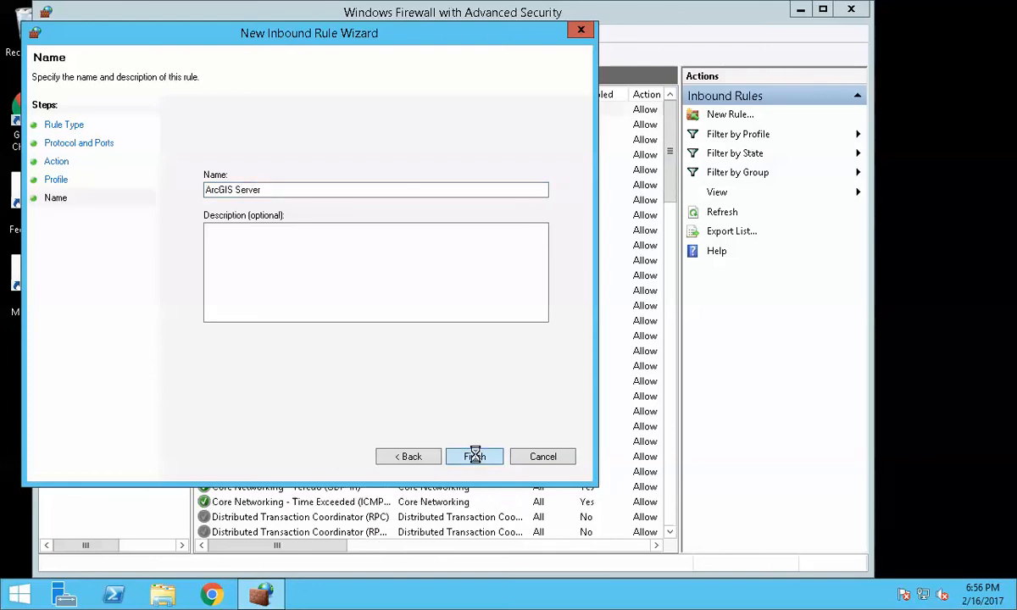
click(475, 456)
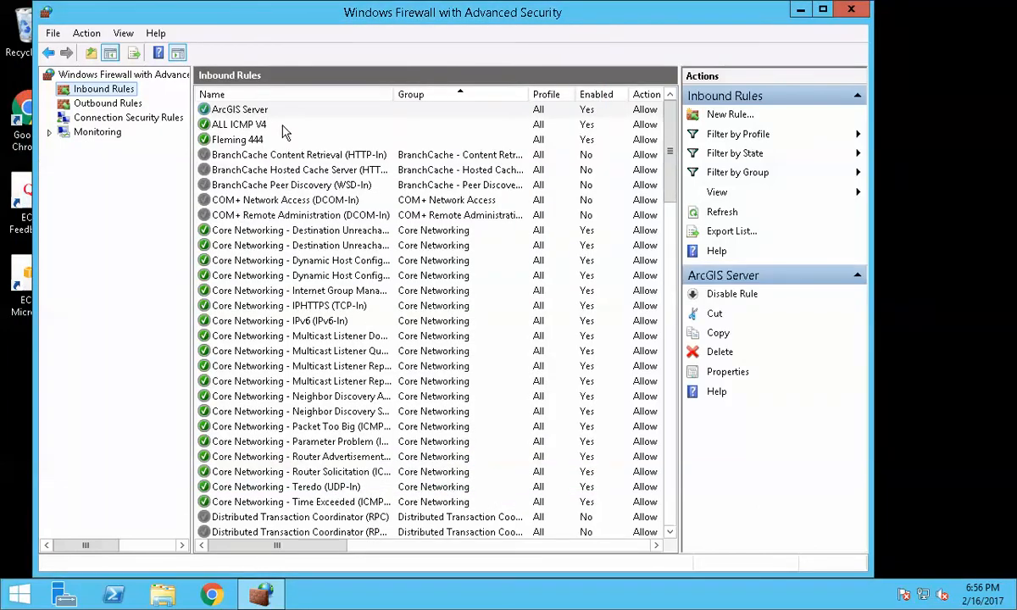
mouse_move(278, 122)
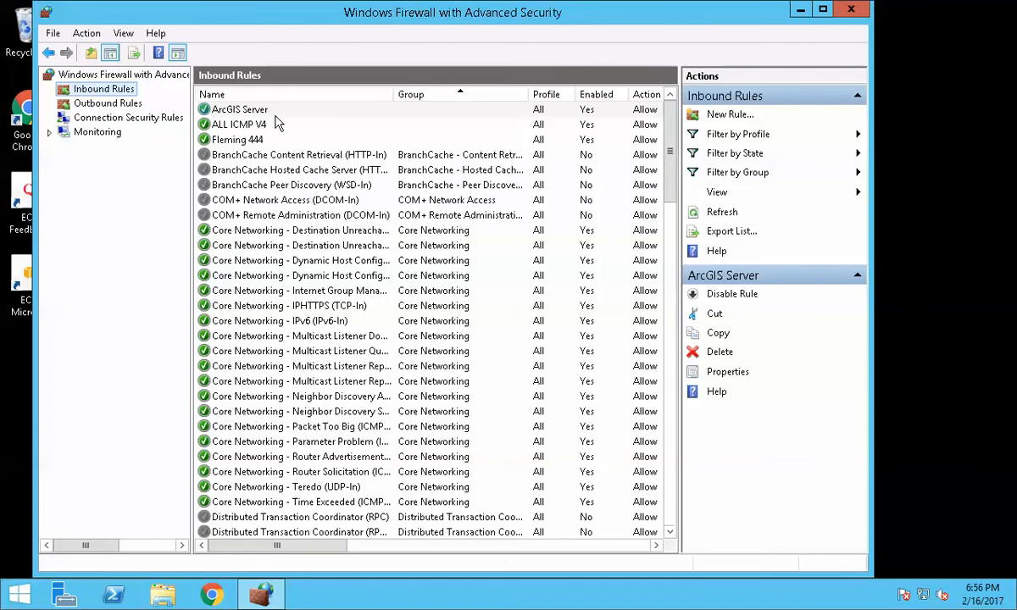